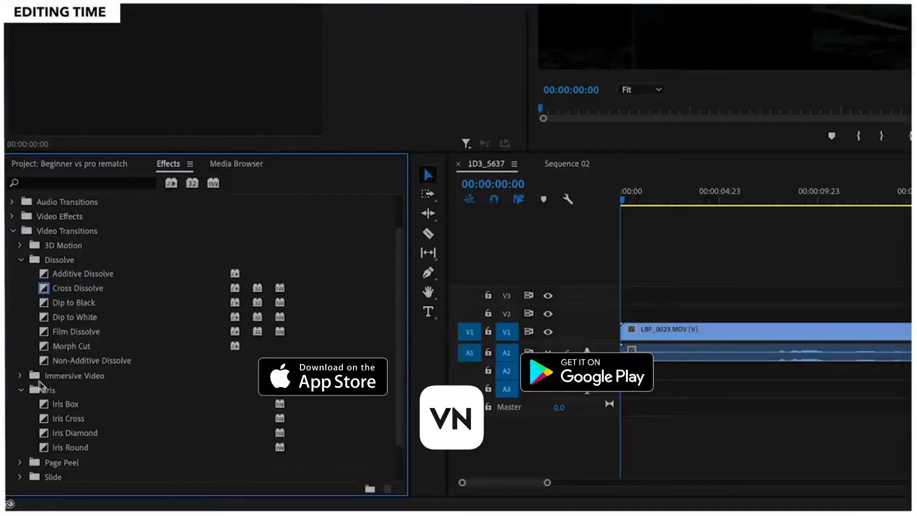
- Land on the Studio tab listing the five existing November 2020 projects
click(20, 374)
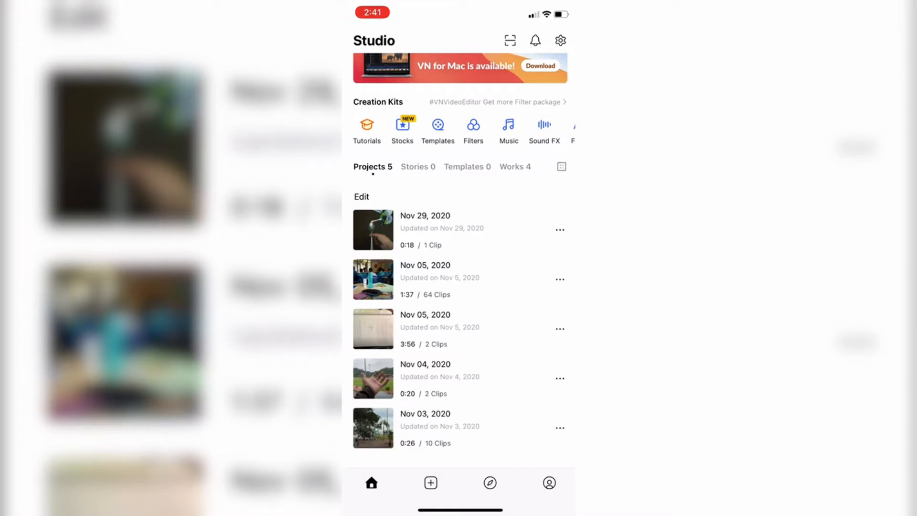
- Create a new project from five recent desk-peripheral clips totalling about 42 seconds
click(431, 481)
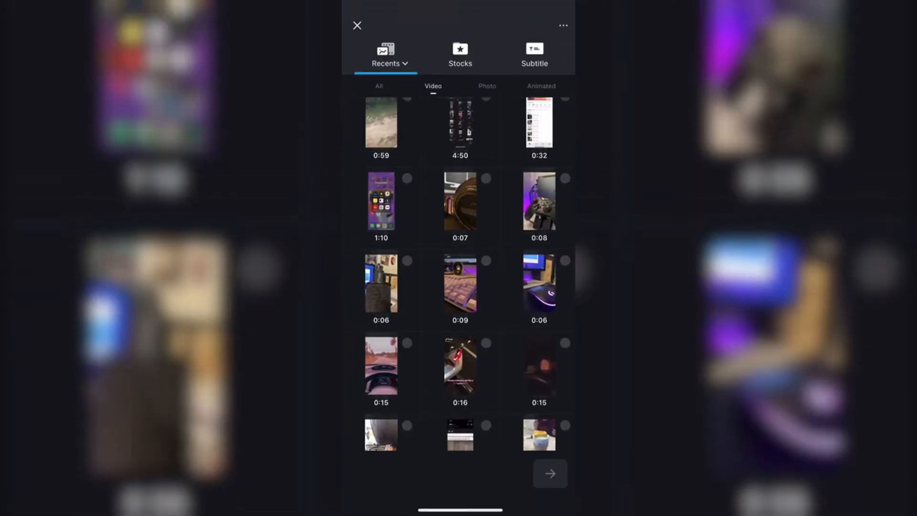
scroll(down, 3)
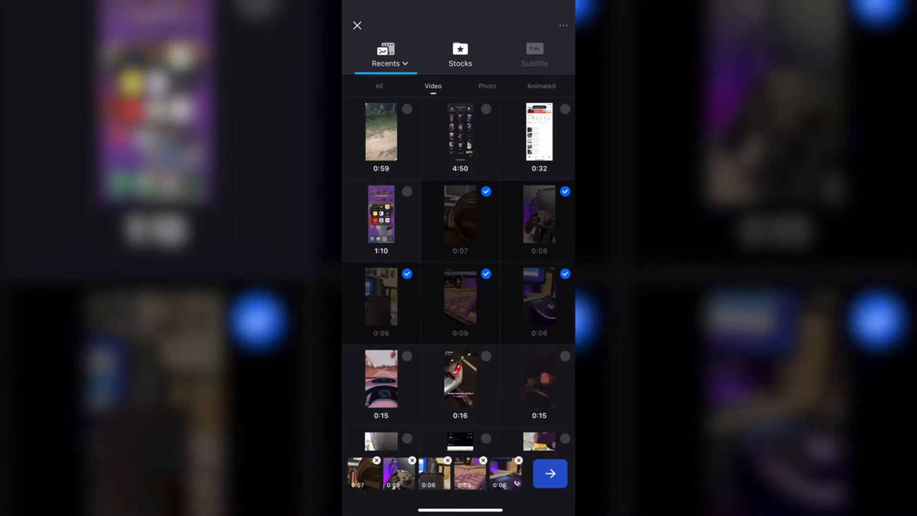
click(548, 473)
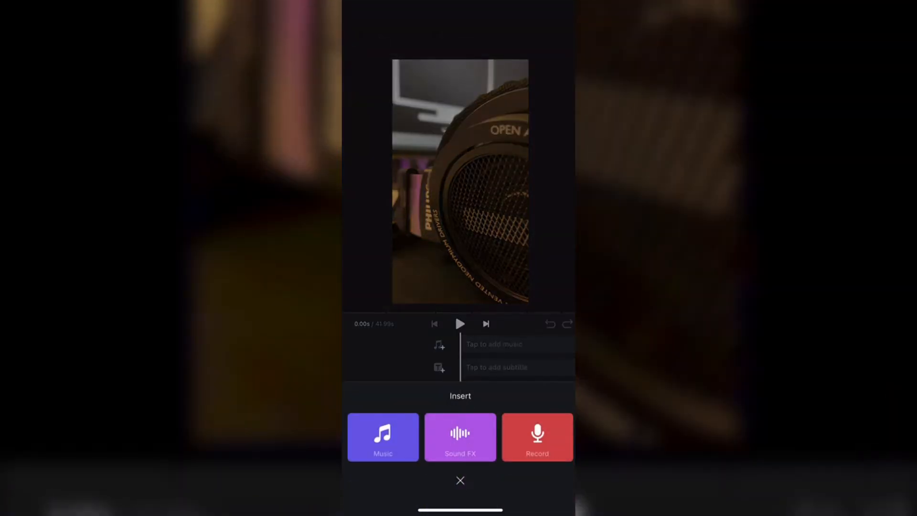
- Choose the farcry track from the Lofi album under My Music, dismissing the link-import prompt
click(382, 436)
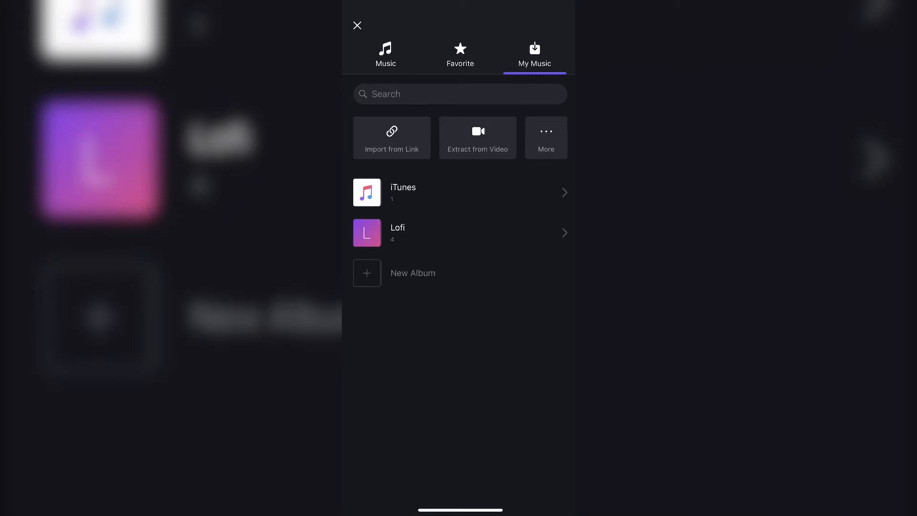
click(391, 138)
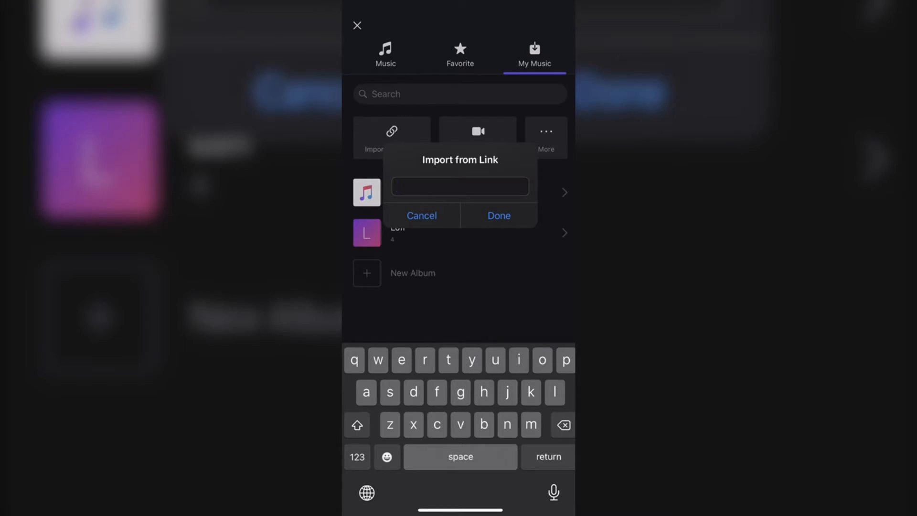
click(498, 214)
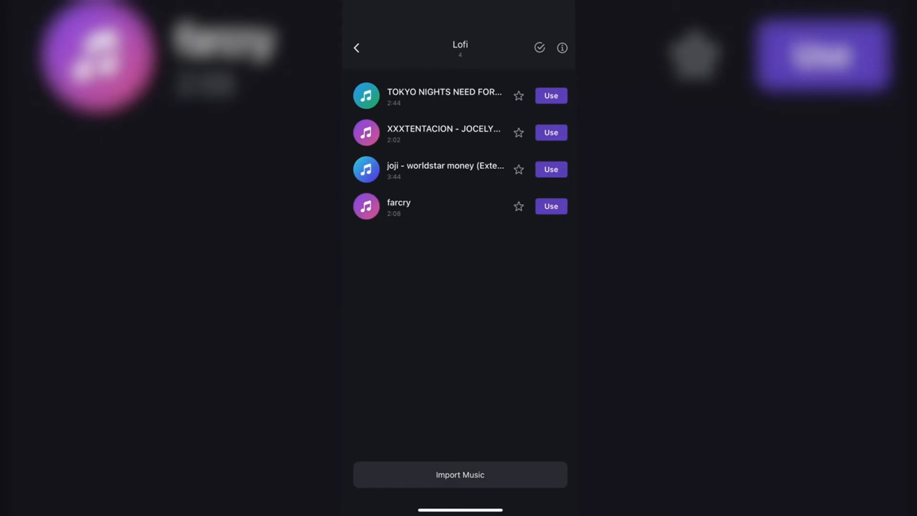
click(366, 207)
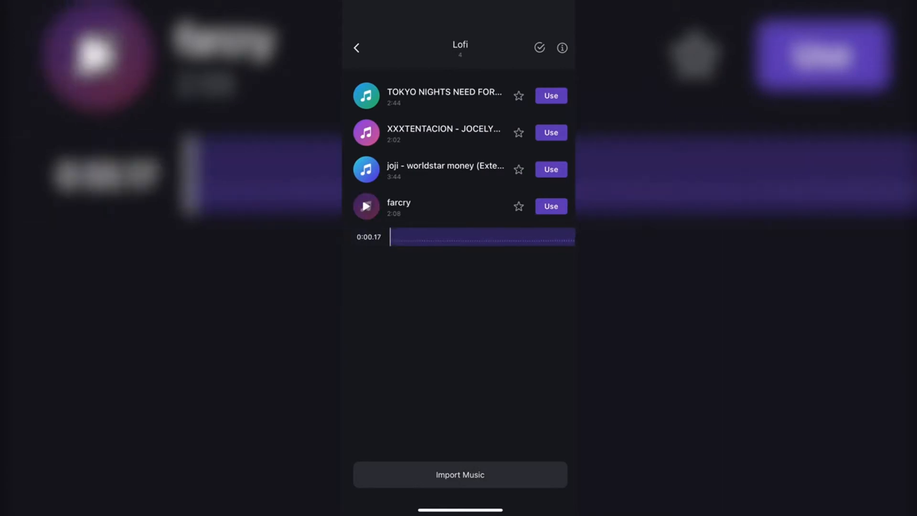
click(549, 206)
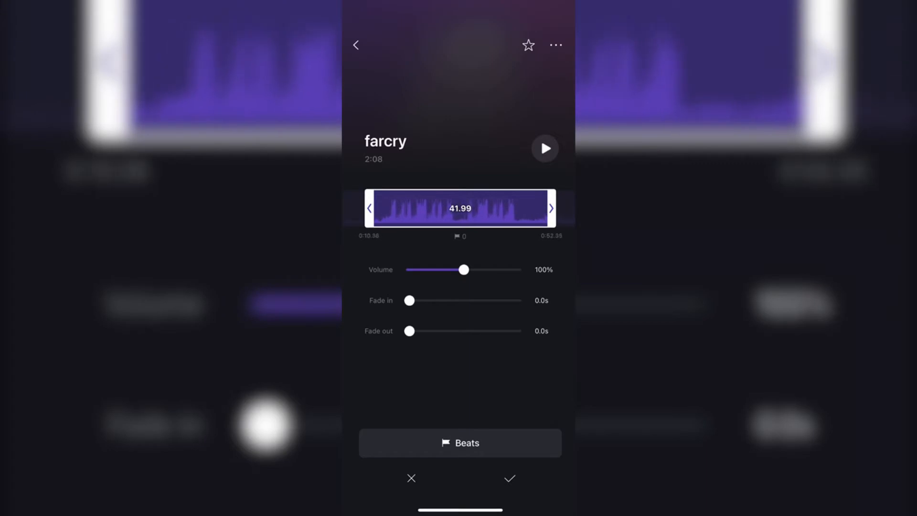
- Start the music a few seconds into the song and confirm adding it under the clips
click(543, 148)
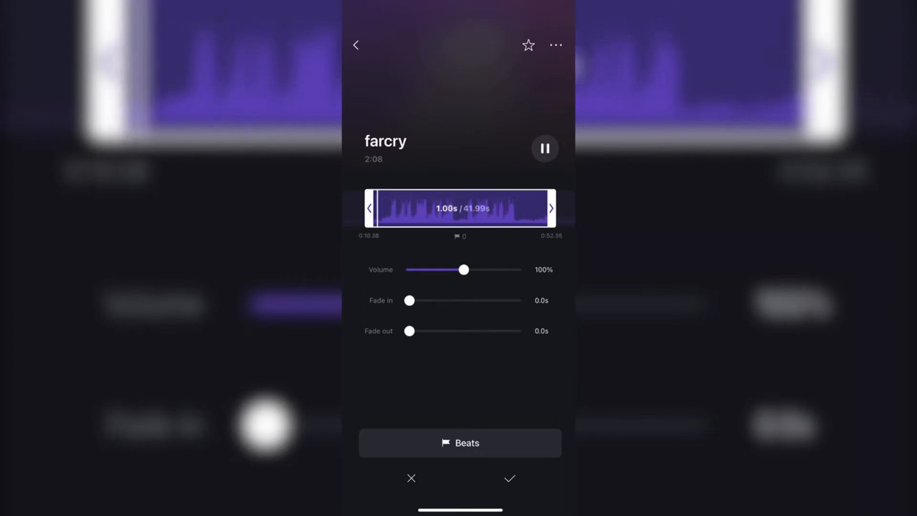
drag(380, 209, 386, 209)
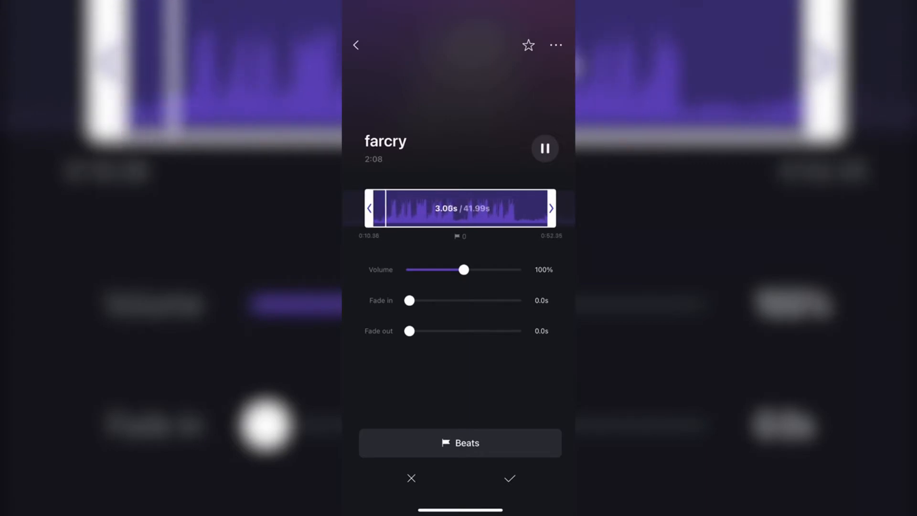
click(544, 148)
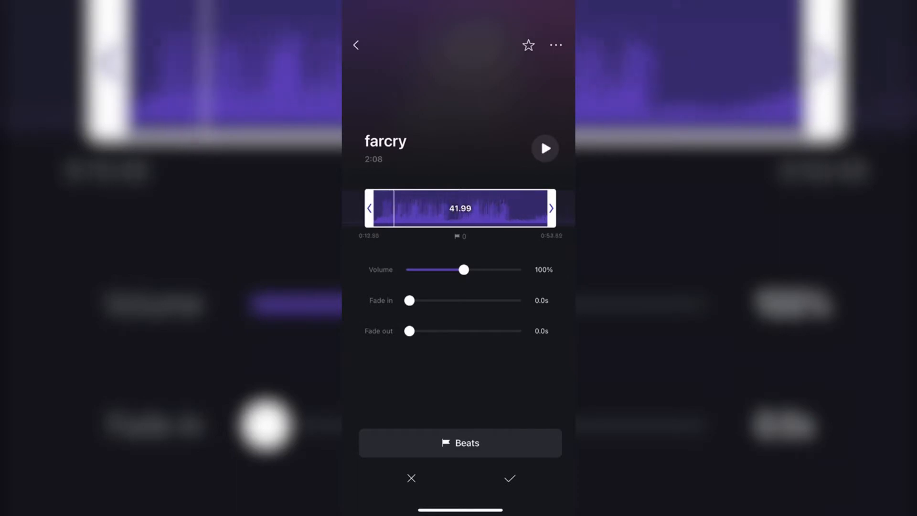
click(544, 148)
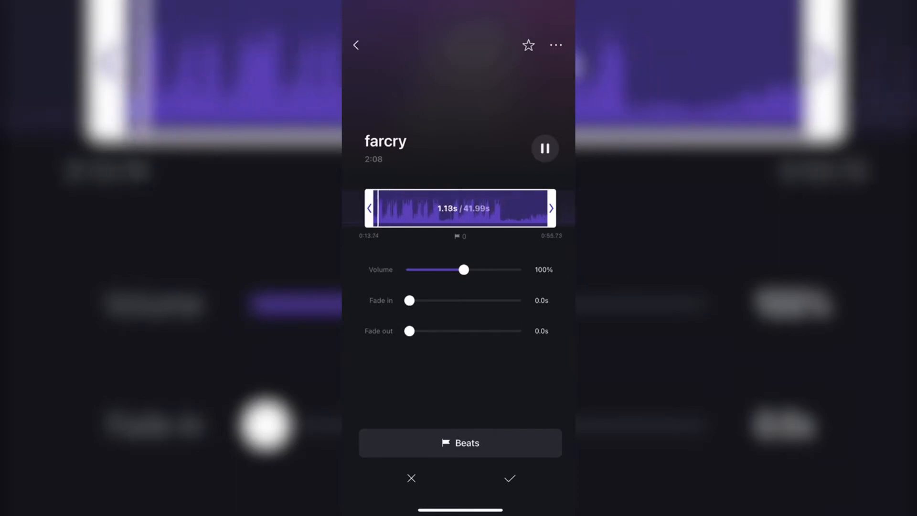
click(508, 478)
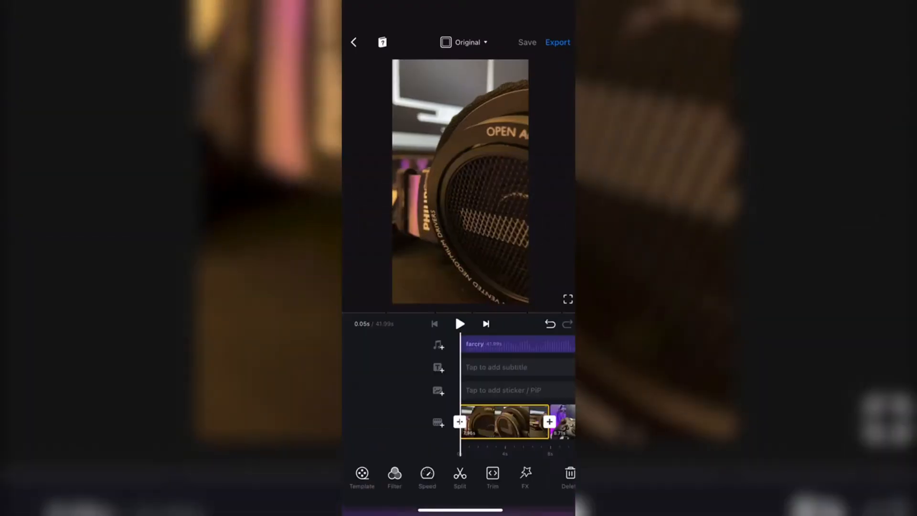
- Trim each clip, including the microphone and keyboard clips, so the total runs about 15.89s
click(459, 324)
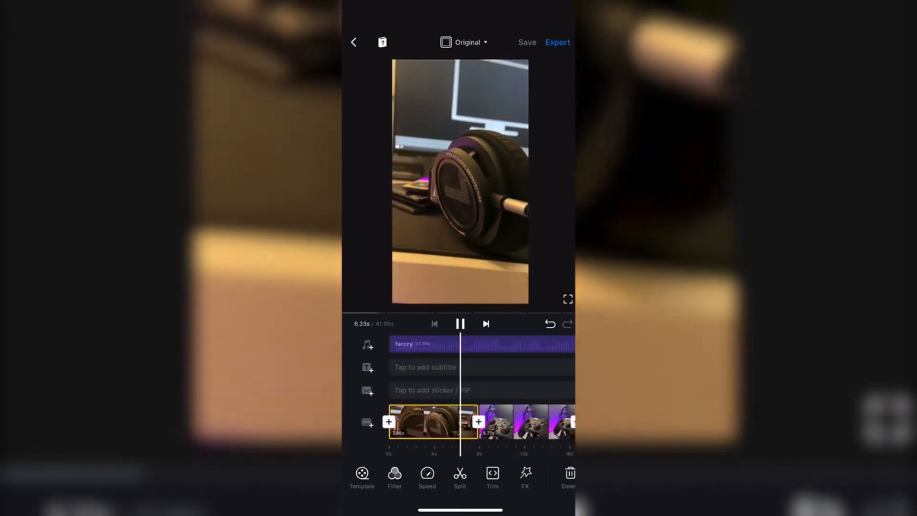
click(433, 421)
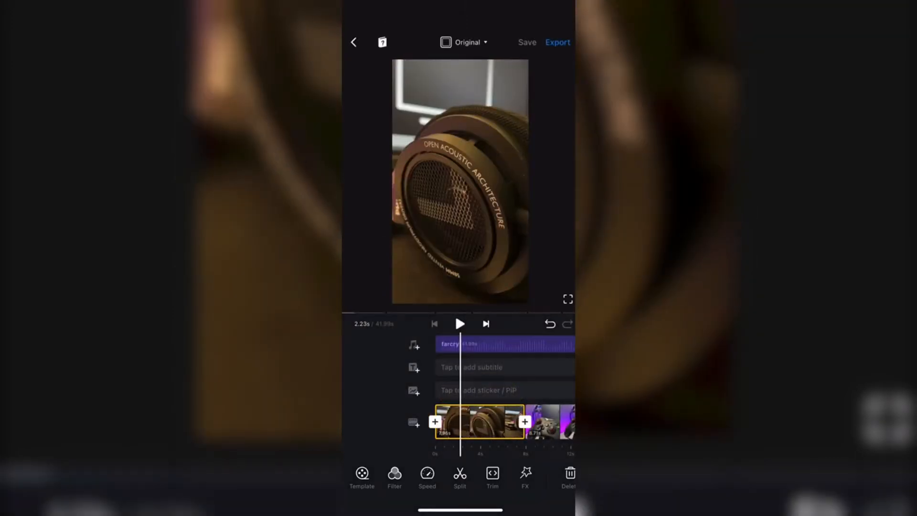
click(479, 421)
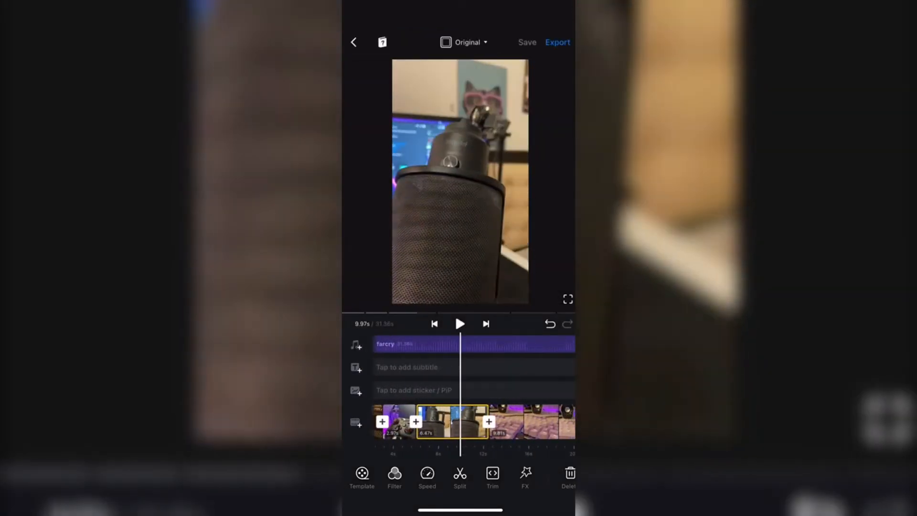
click(451, 421)
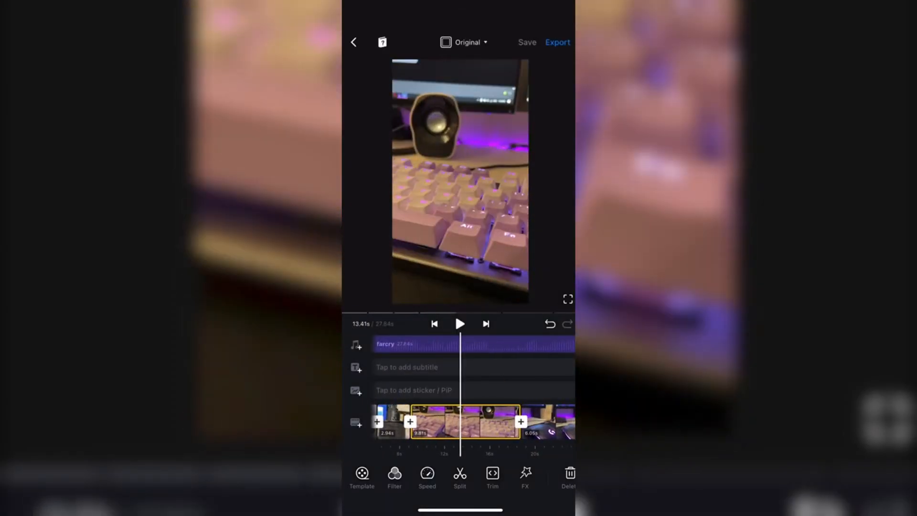
click(460, 422)
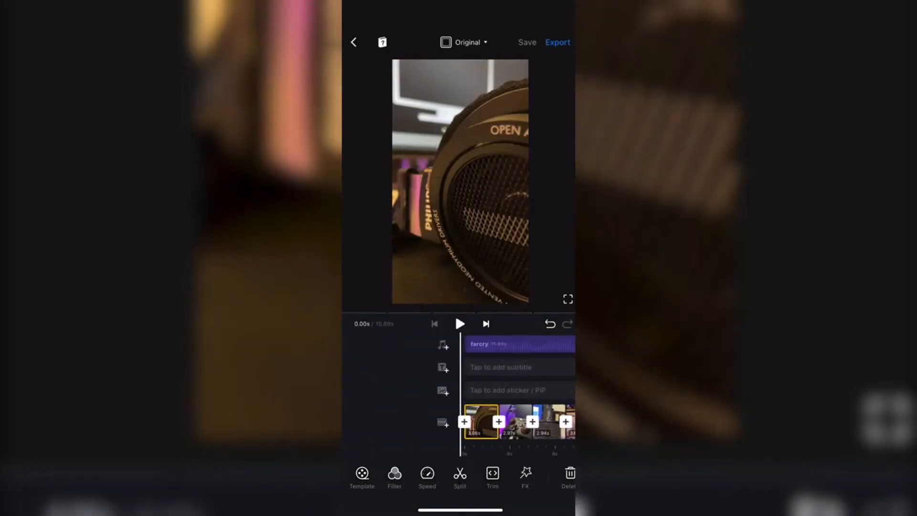
click(459, 323)
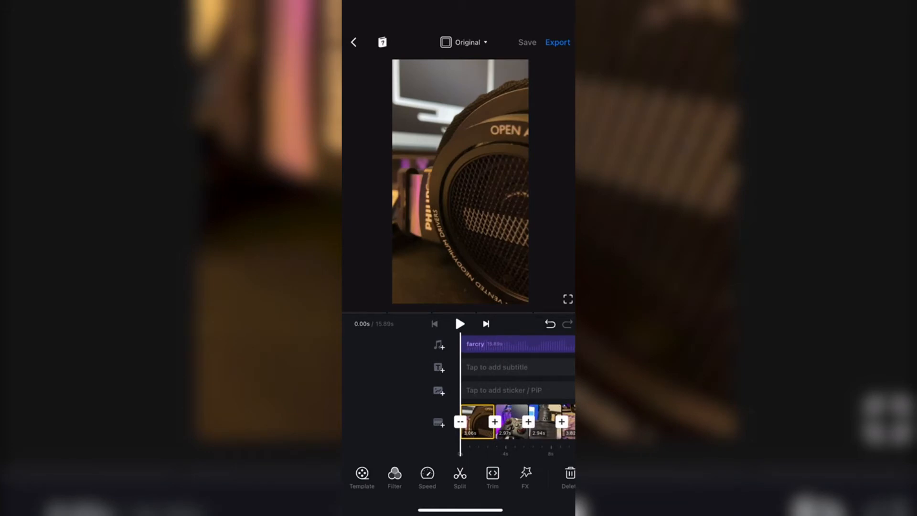
- Set a regular 0.5x speed on every clip and re-trim the slowed sequence to about 15 seconds
click(426, 474)
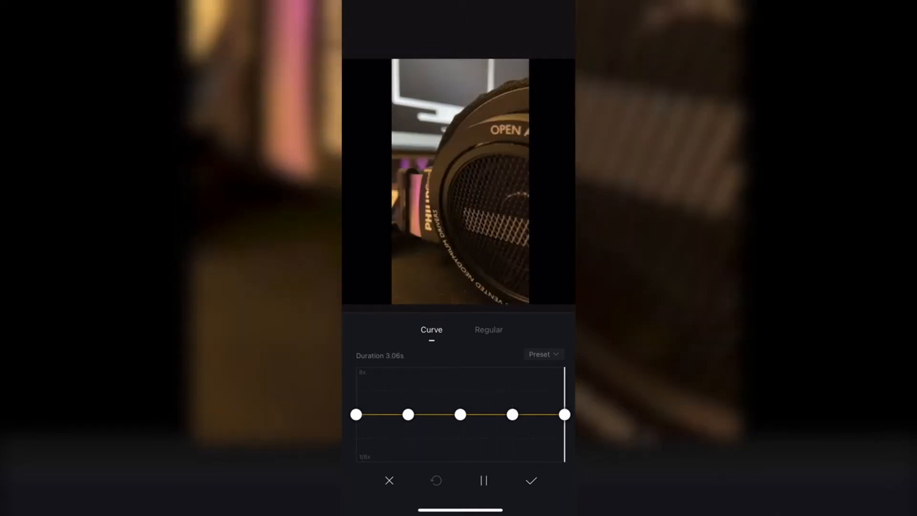
click(489, 330)
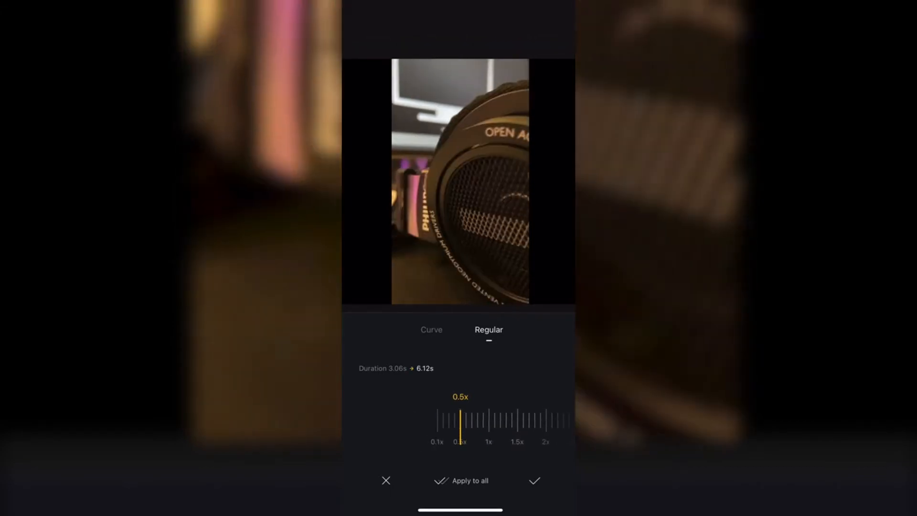
click(533, 480)
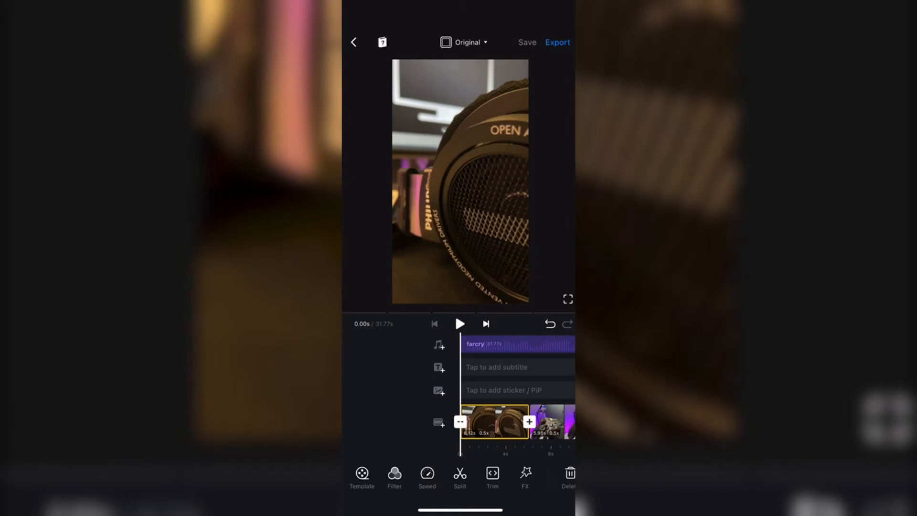
click(494, 421)
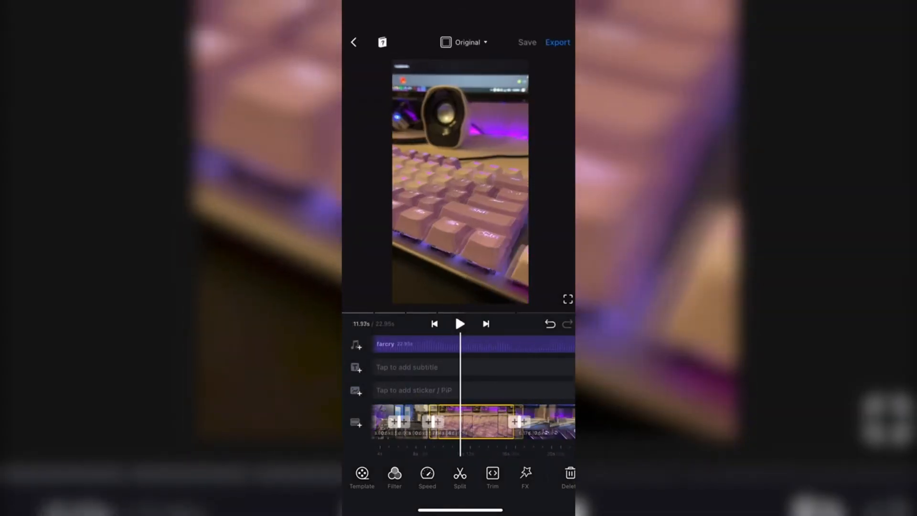
click(465, 421)
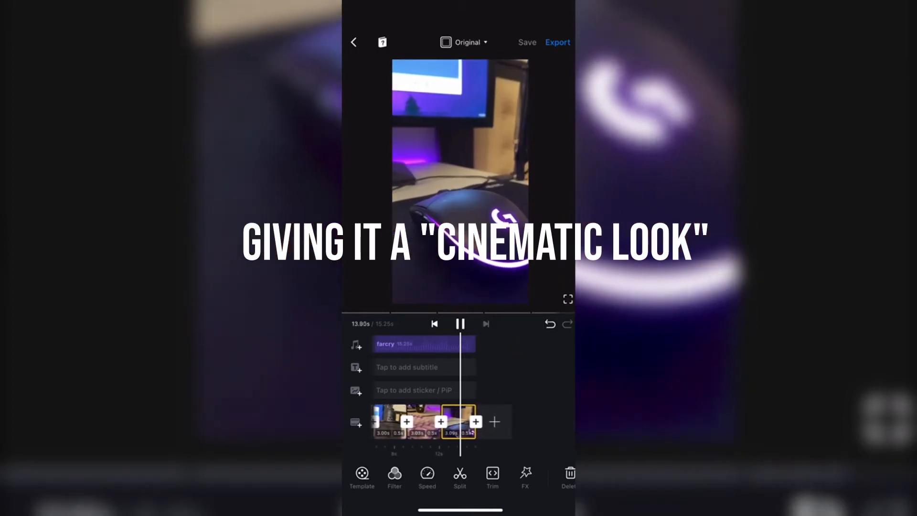
- Apply the A2 Aesthetic filter at about 79 intensity to the opening headphones clip
click(393, 477)
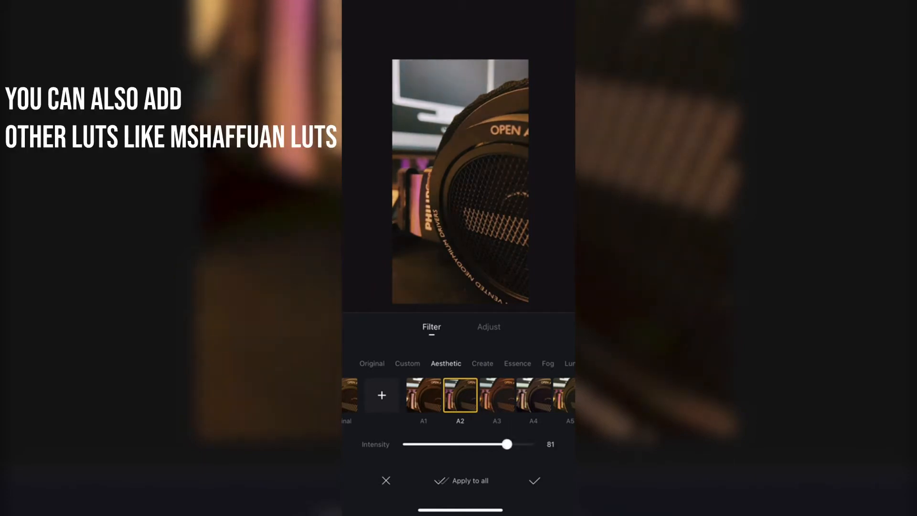
drag(506, 444, 529, 444)
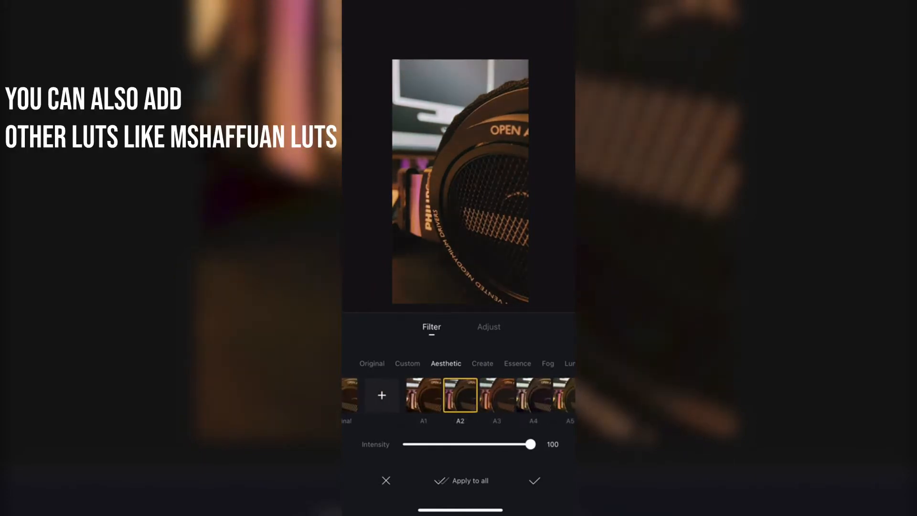
drag(529, 444, 462, 444)
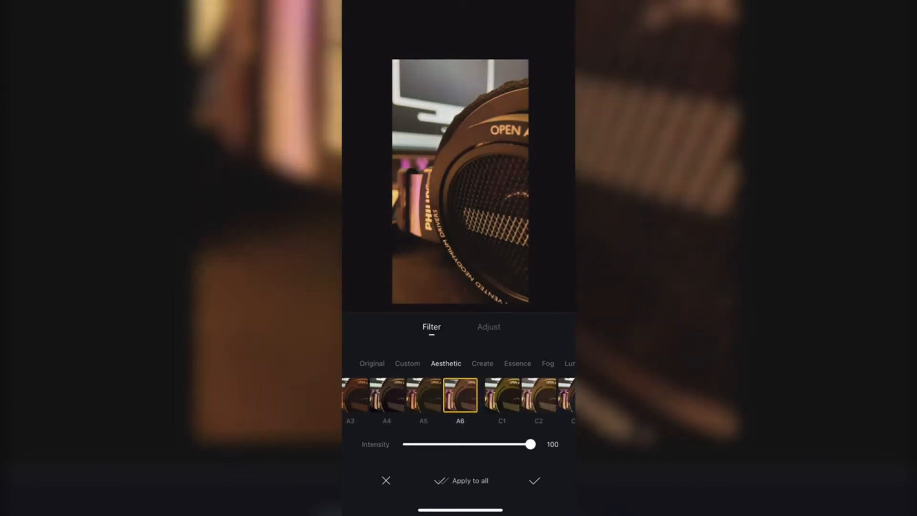
click(482, 363)
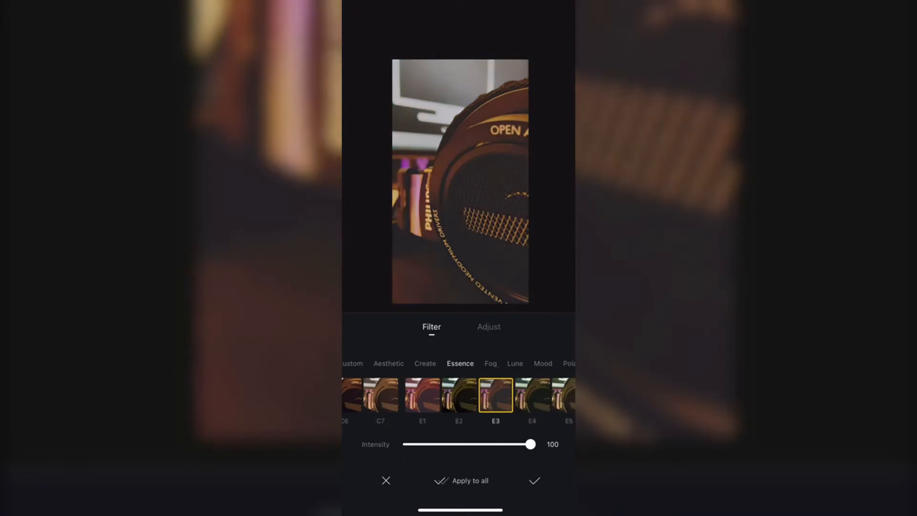
scroll(left, 3)
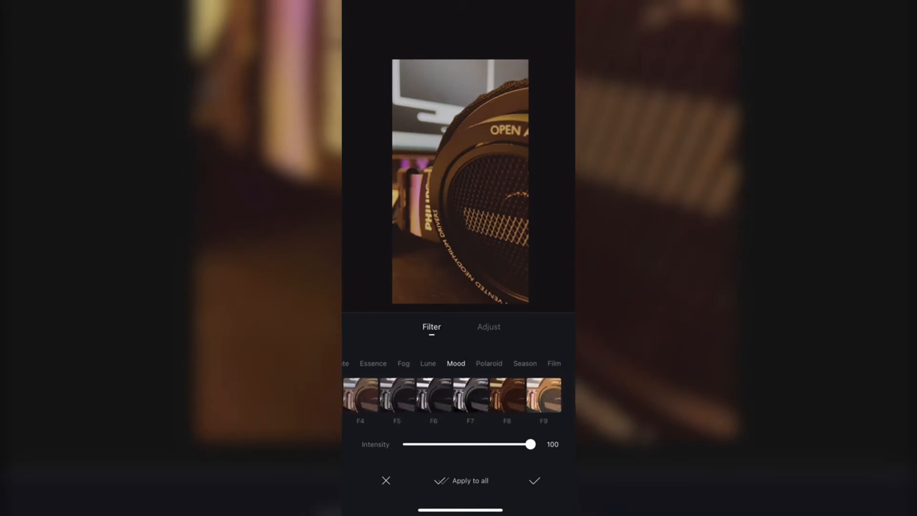
scroll(left, 3)
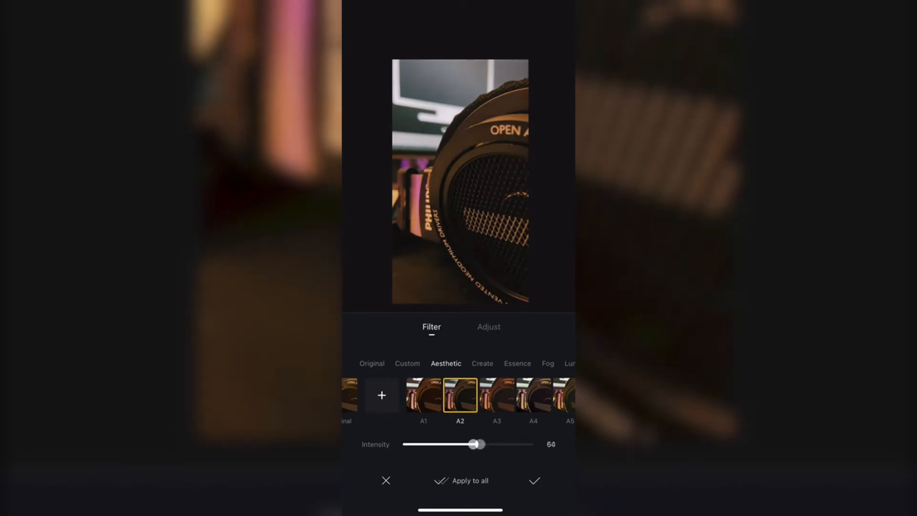
drag(474, 444, 504, 444)
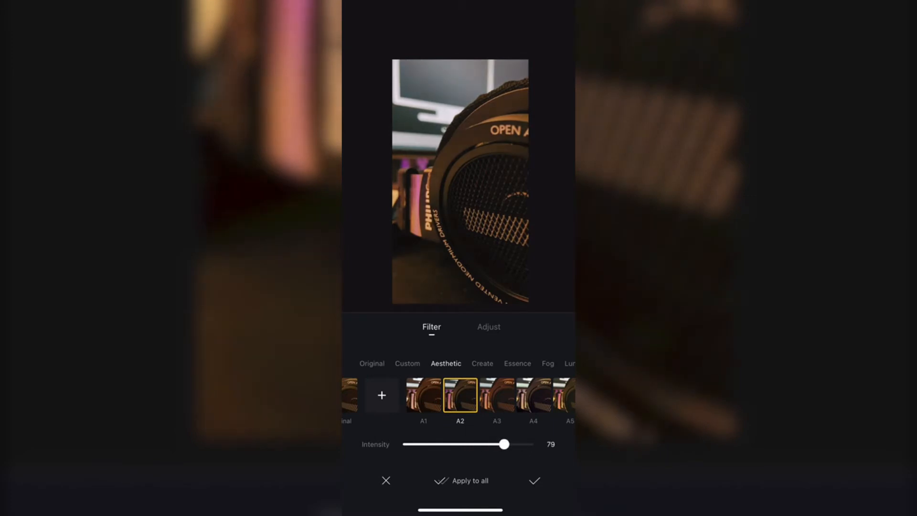
click(533, 481)
text(My Per)
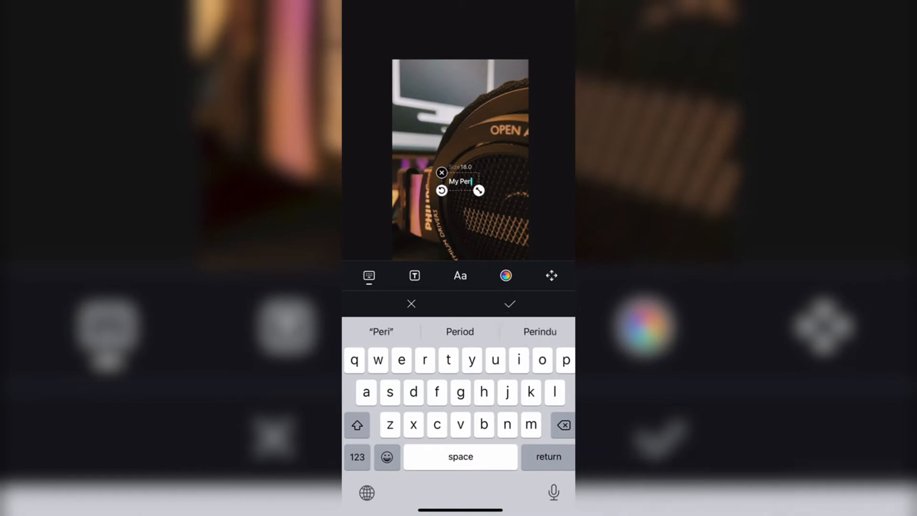
- Finish typing the 'My Peripherals' title, confirm it and select the title clip to adjust
text(ipherals)
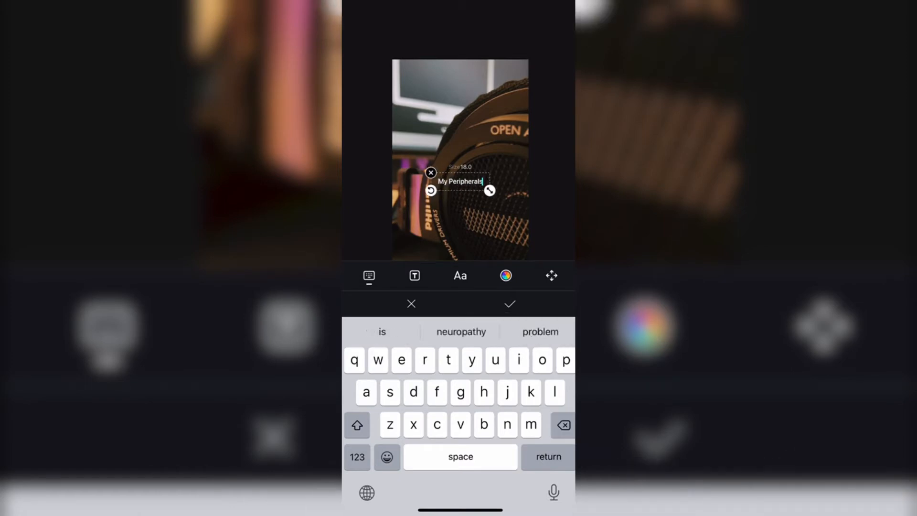
click(505, 275)
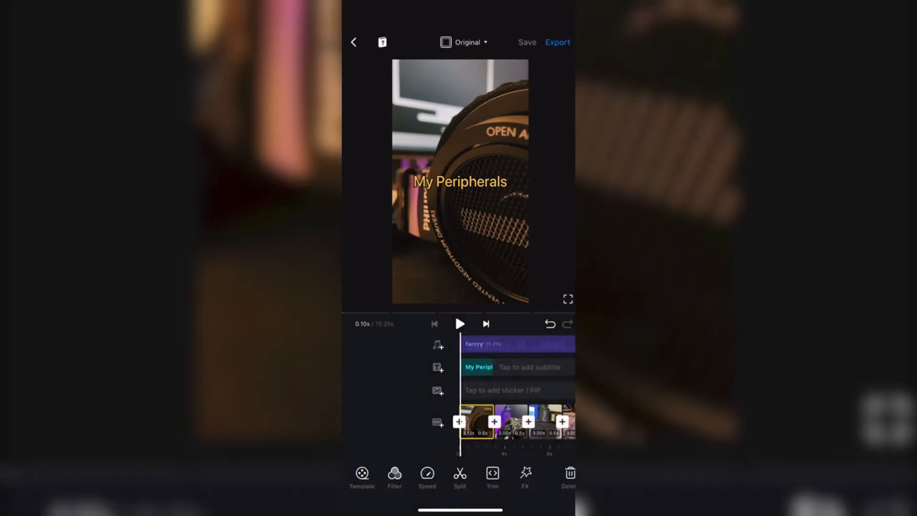
click(460, 324)
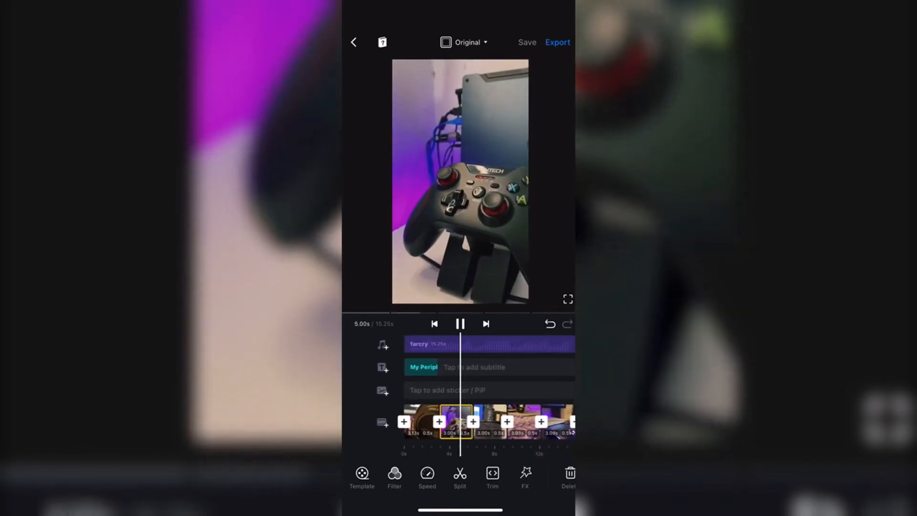
click(422, 366)
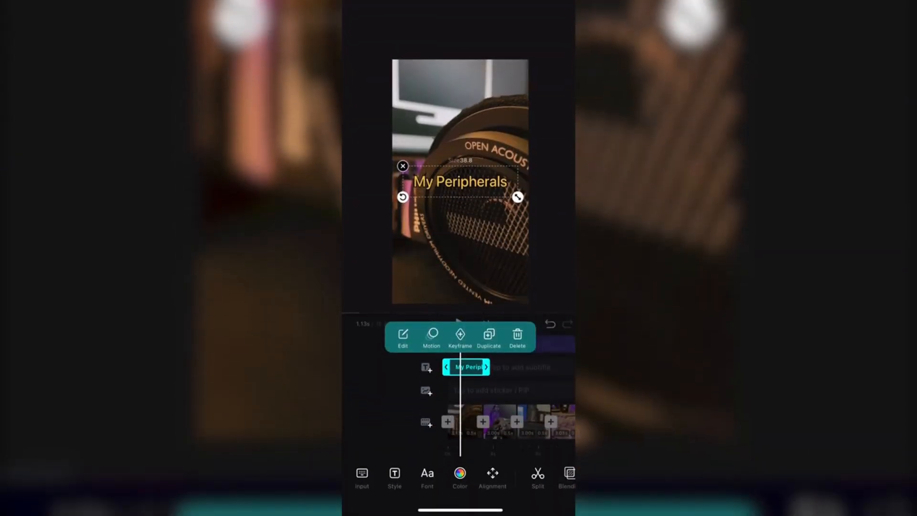
- Sample the title's In, Out and Loop animations—scale, slide, reveal, blink, breathe, shake, pendulum
click(431, 336)
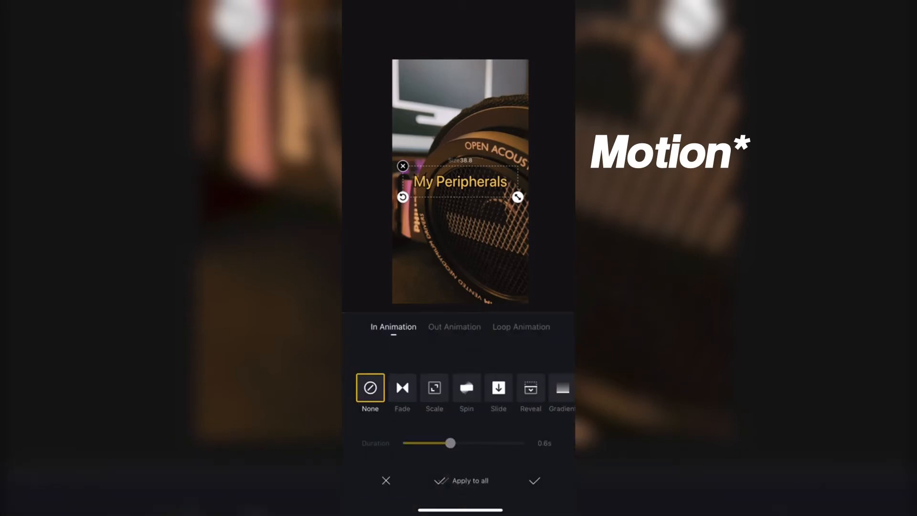
click(433, 387)
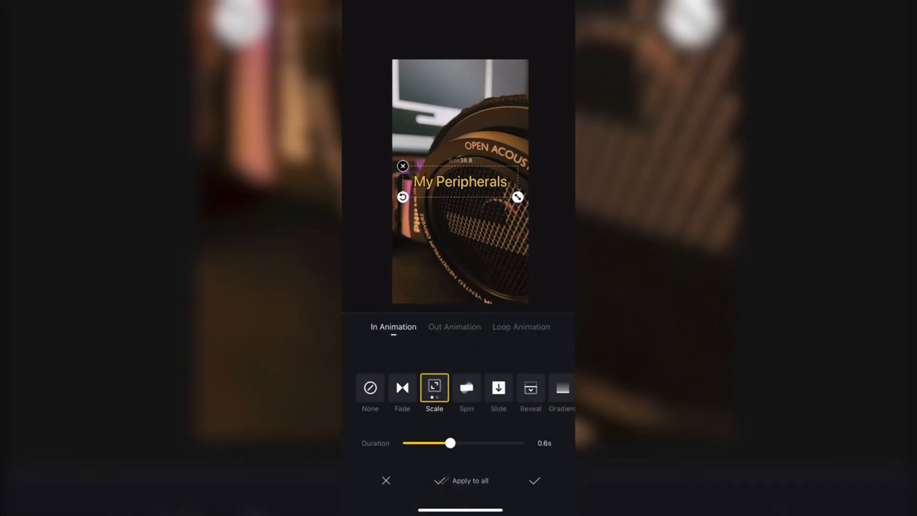
click(499, 387)
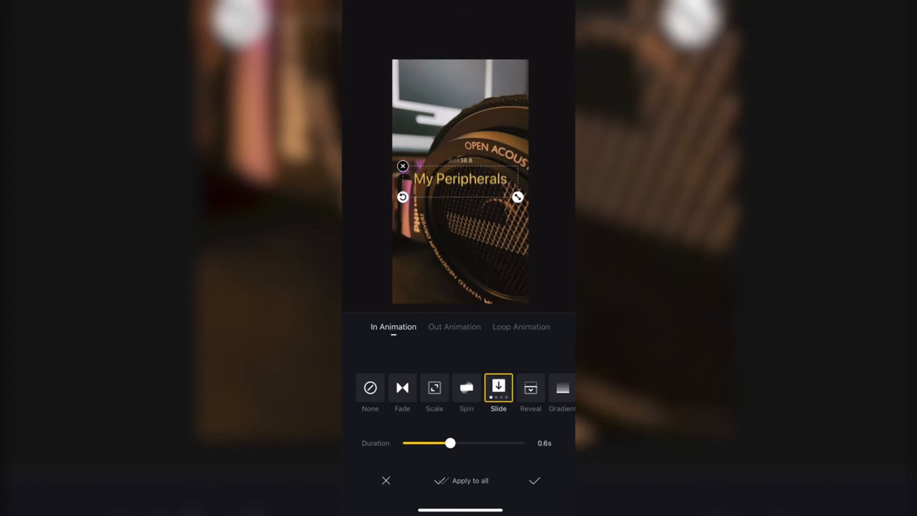
click(530, 387)
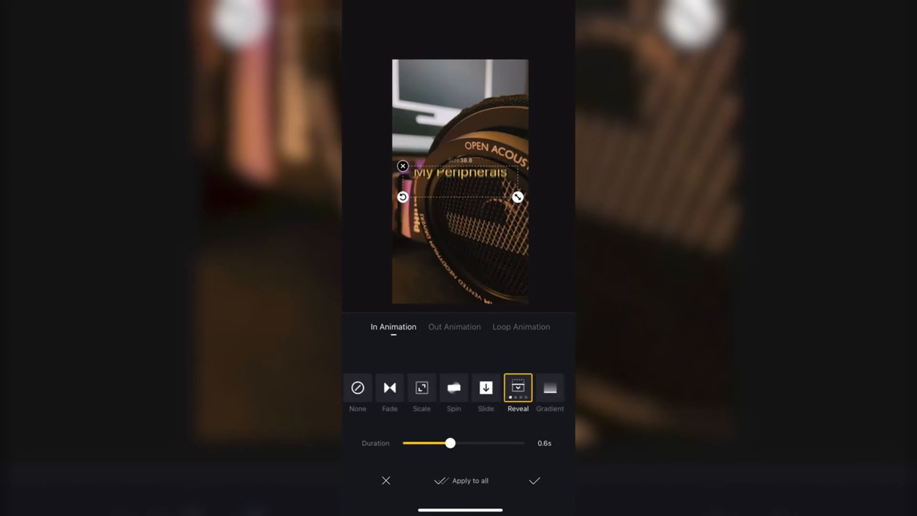
click(454, 326)
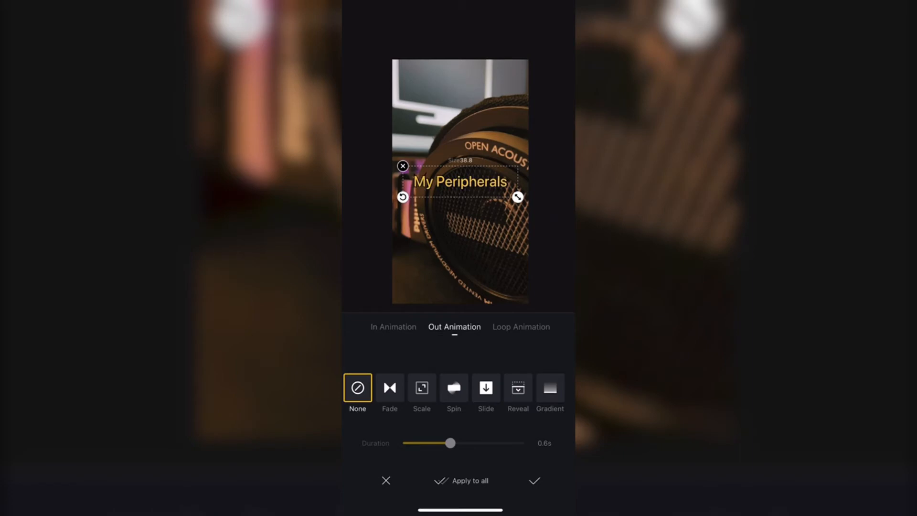
click(421, 387)
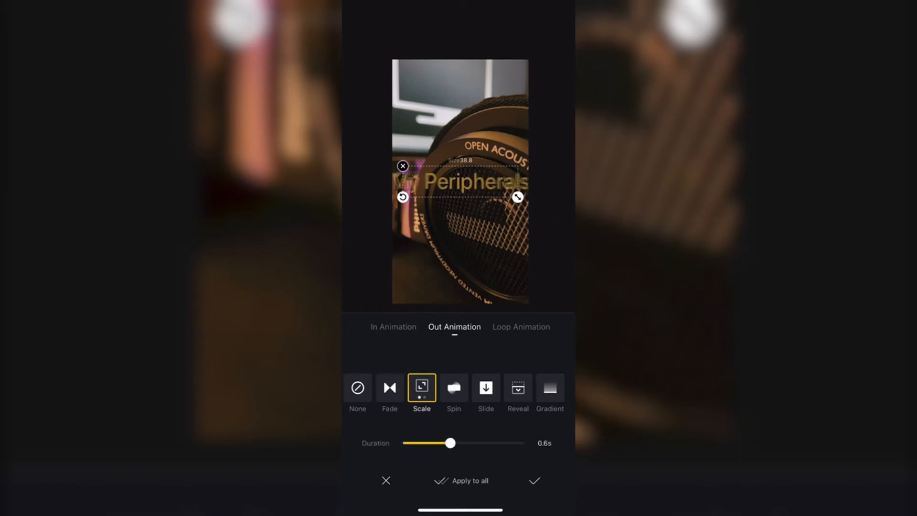
click(485, 392)
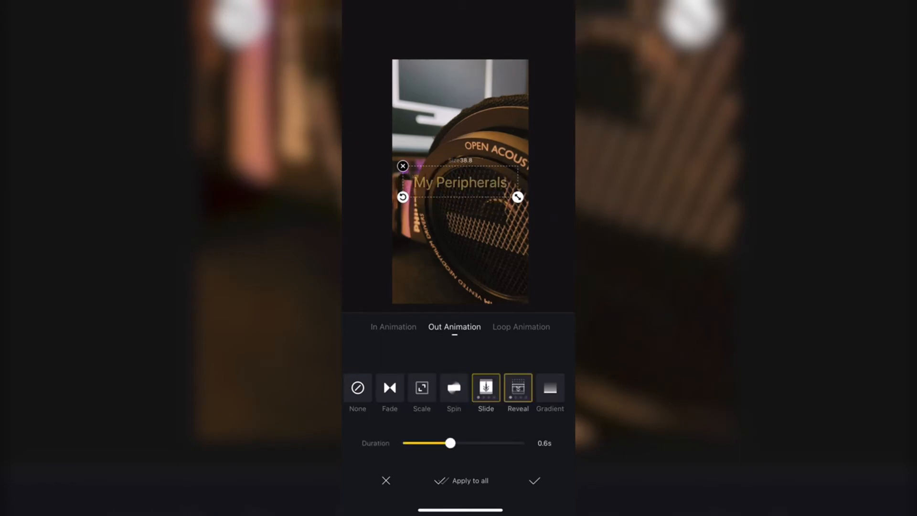
click(521, 327)
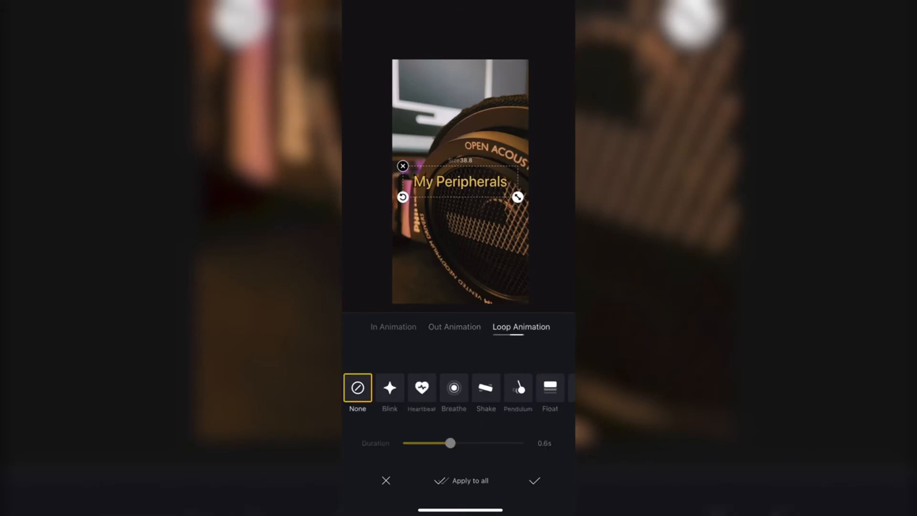
click(389, 387)
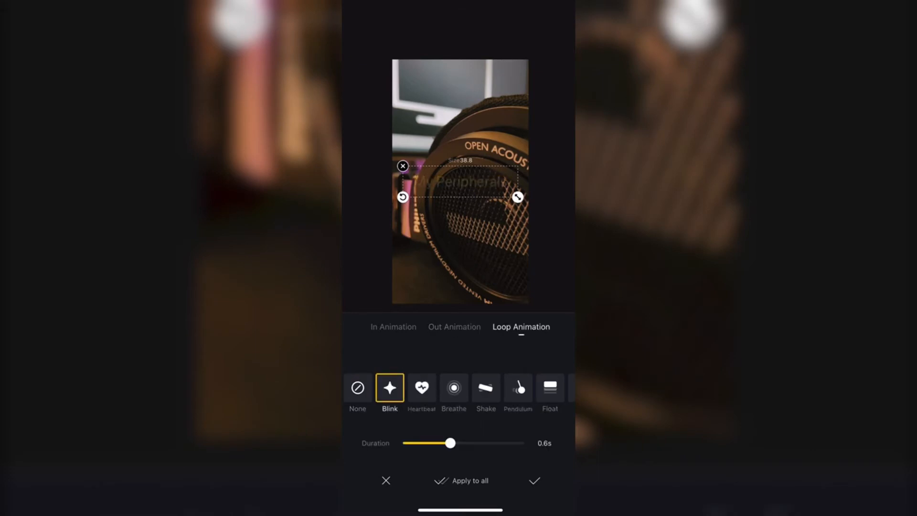
click(453, 387)
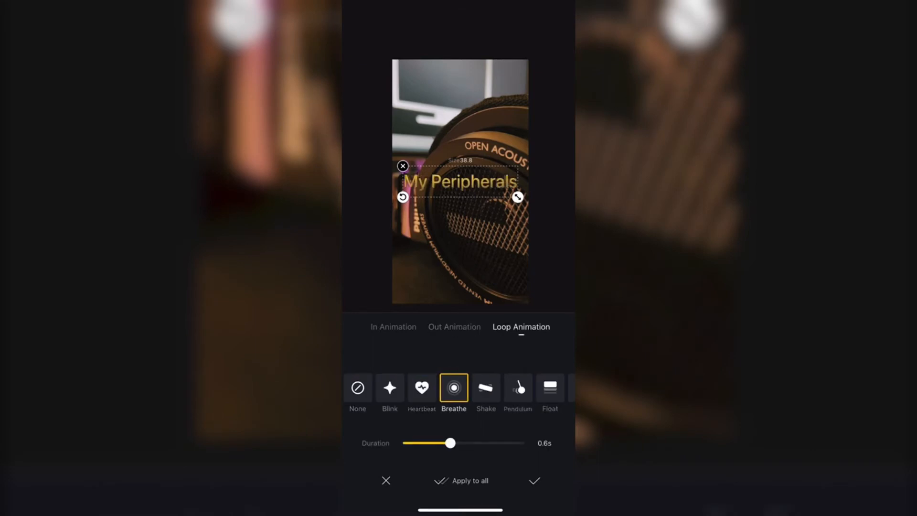
click(485, 387)
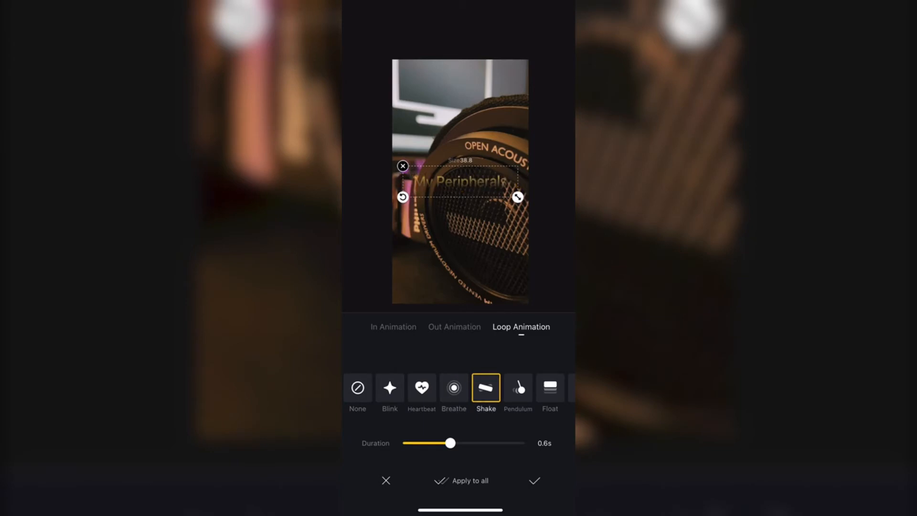
click(516, 387)
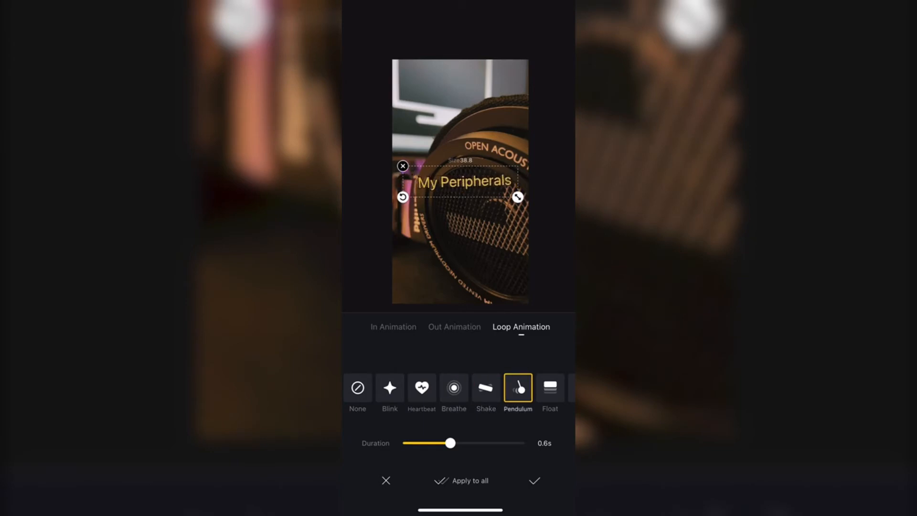
- Settle on a 0.6s fade-in entrance for the title and apply it
click(454, 327)
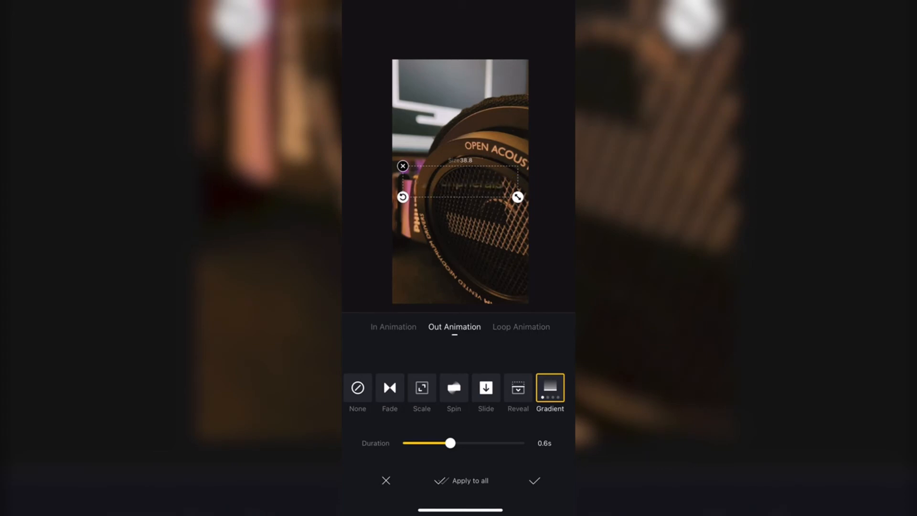
click(393, 327)
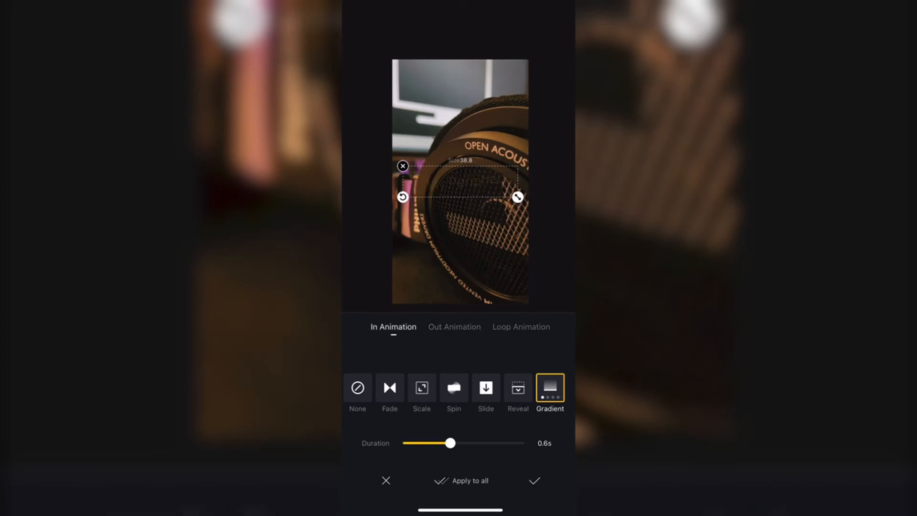
click(390, 392)
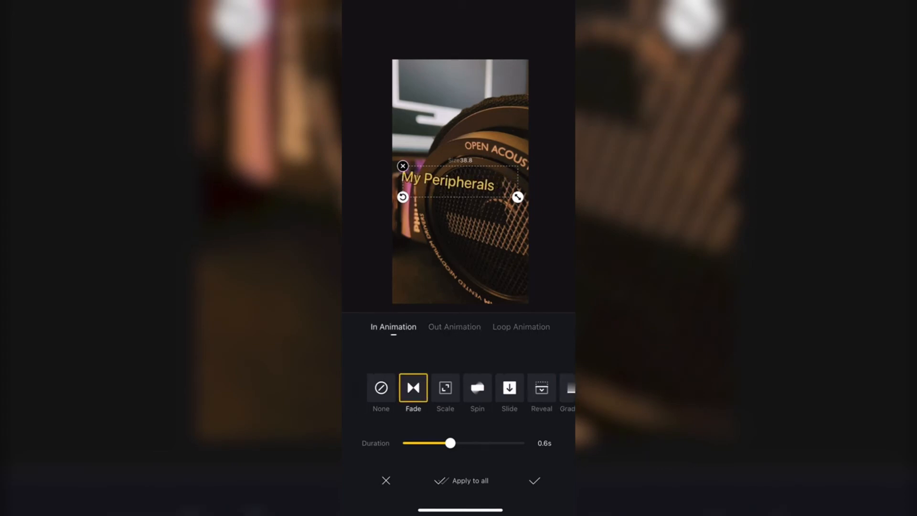
click(520, 326)
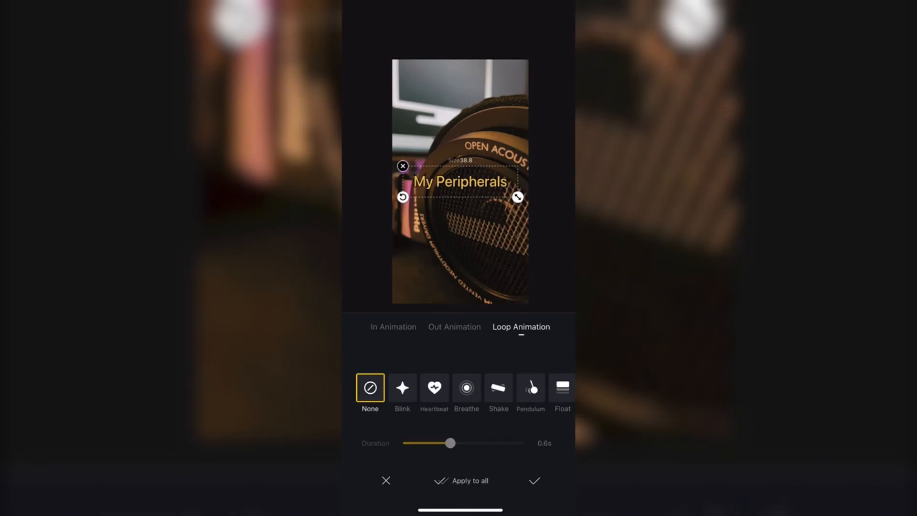
click(393, 326)
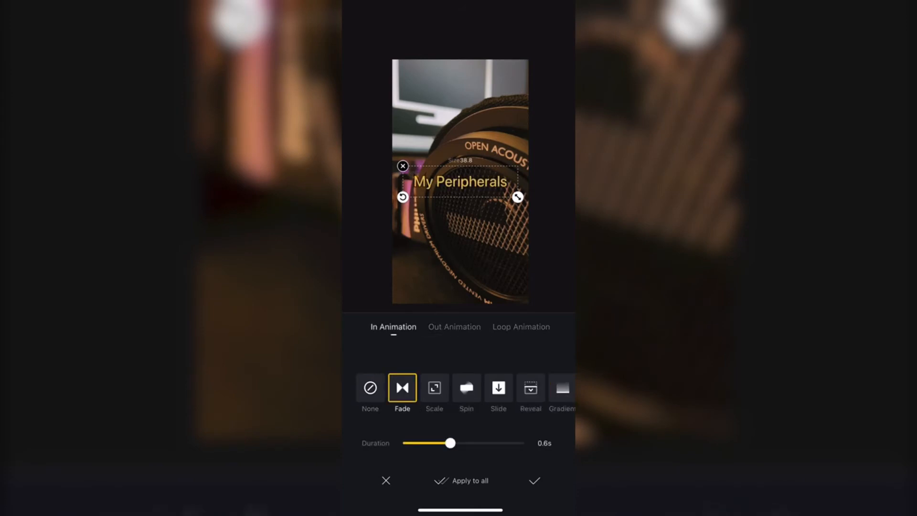
click(533, 481)
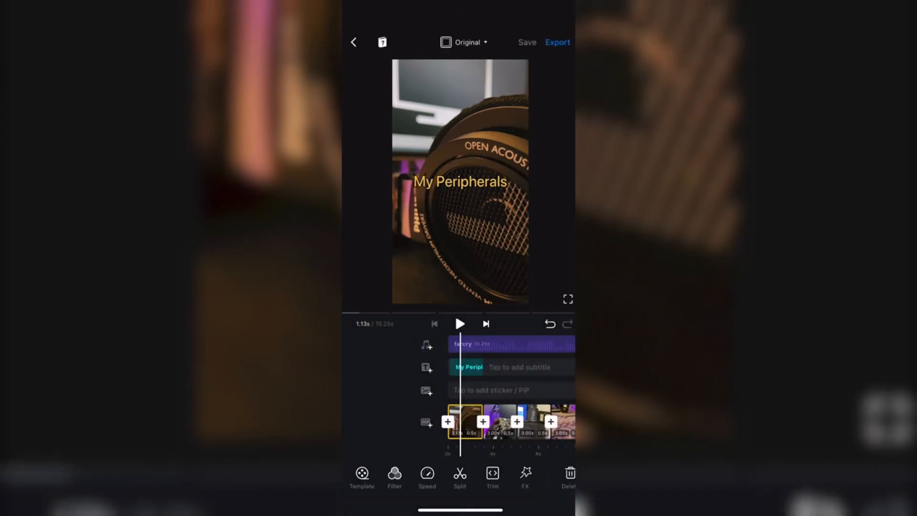
- Give the start of the video a Horizontal opening effect after trying black and white
click(459, 324)
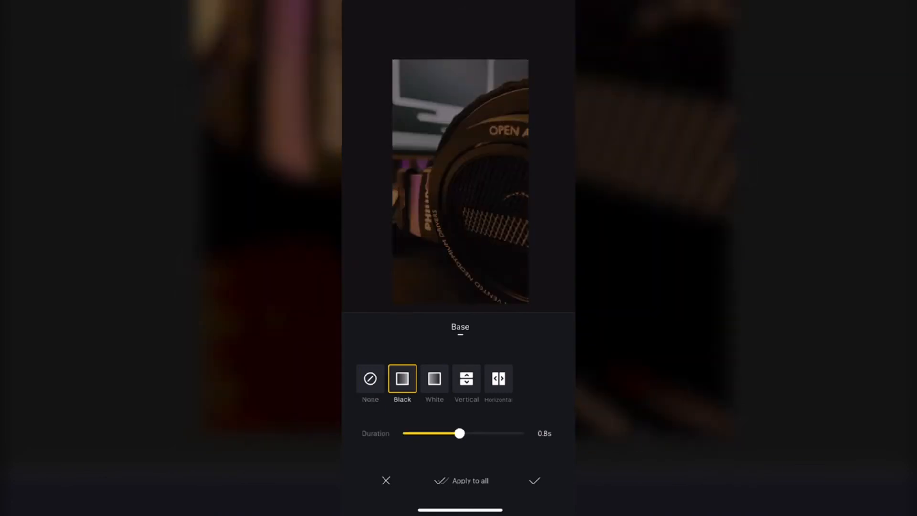
click(433, 378)
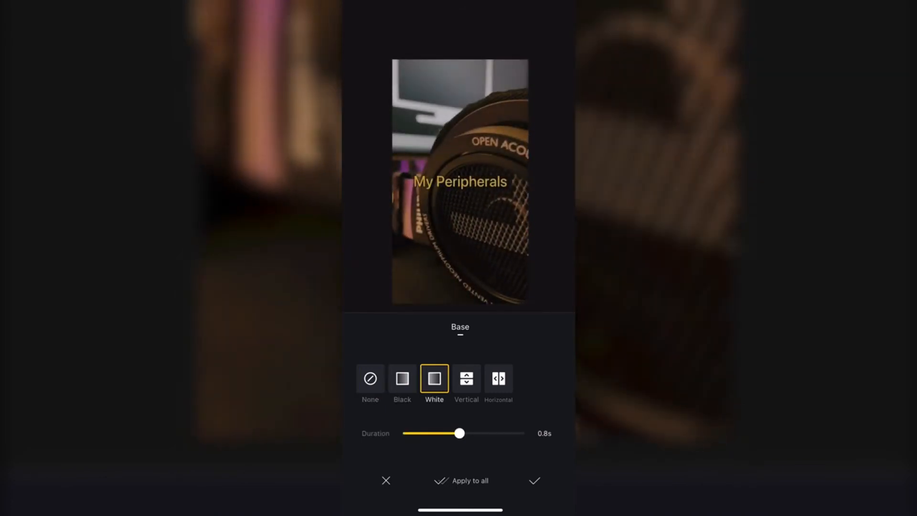
click(498, 378)
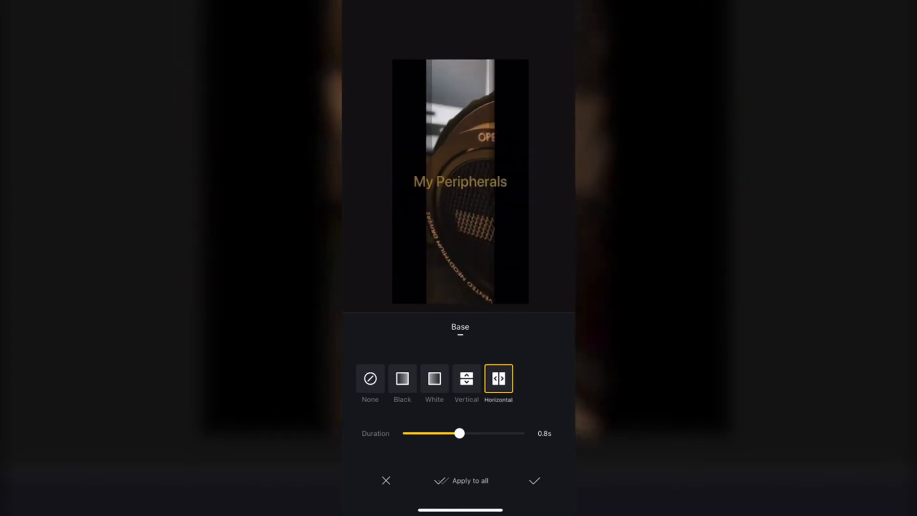
click(533, 480)
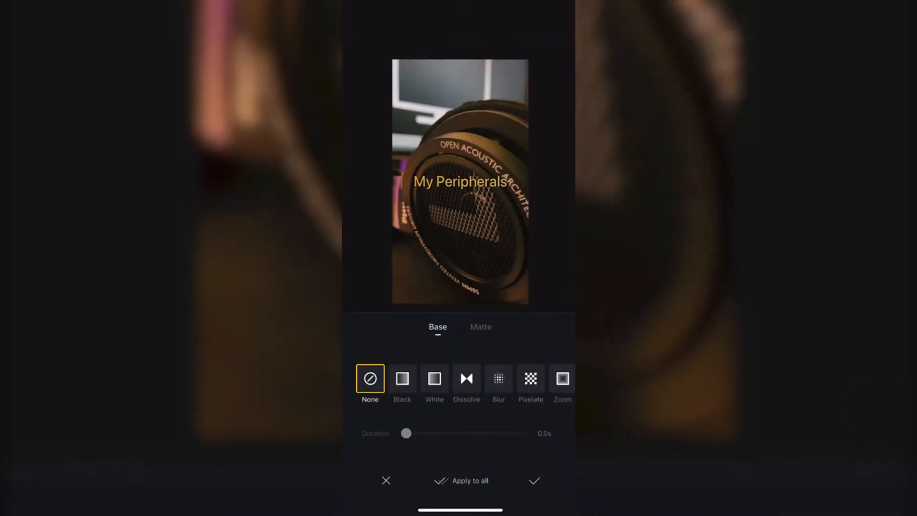
- Preview the Black, White, Dissolve, Blur, Zoom and Rotate transitions between the first two clips
click(402, 379)
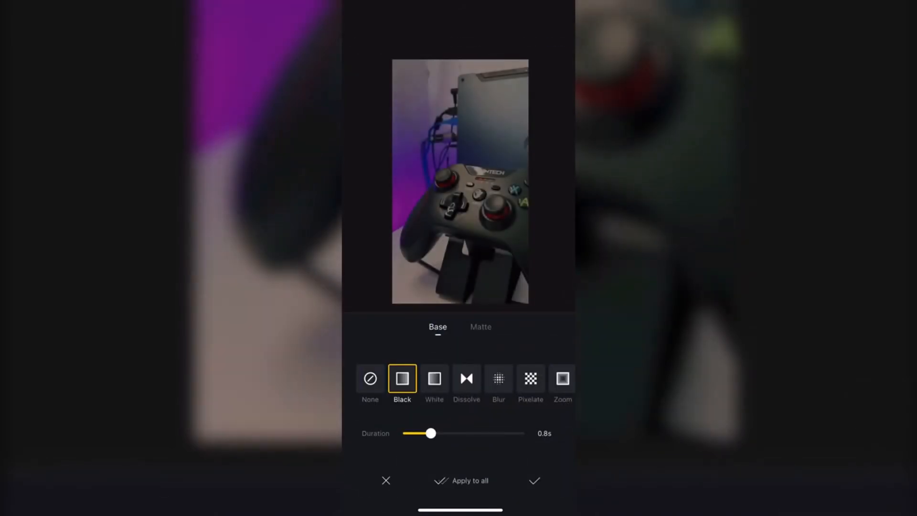
click(433, 378)
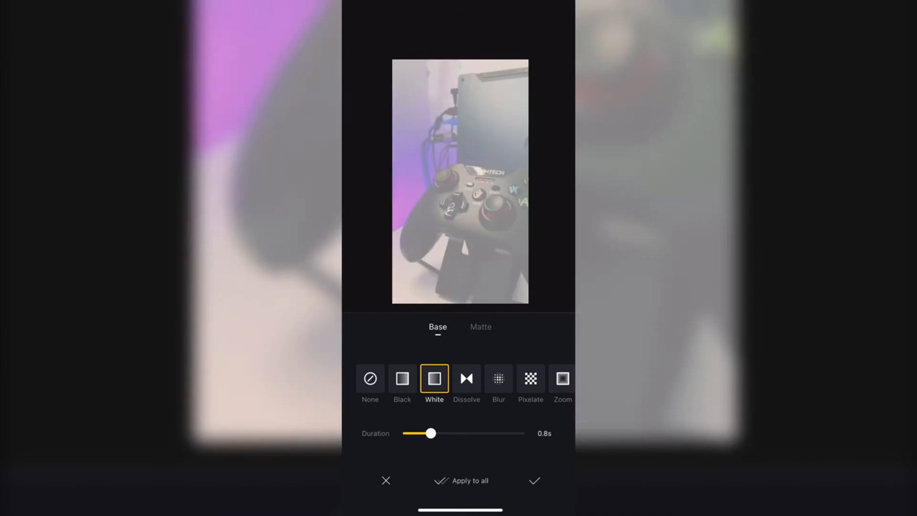
click(466, 378)
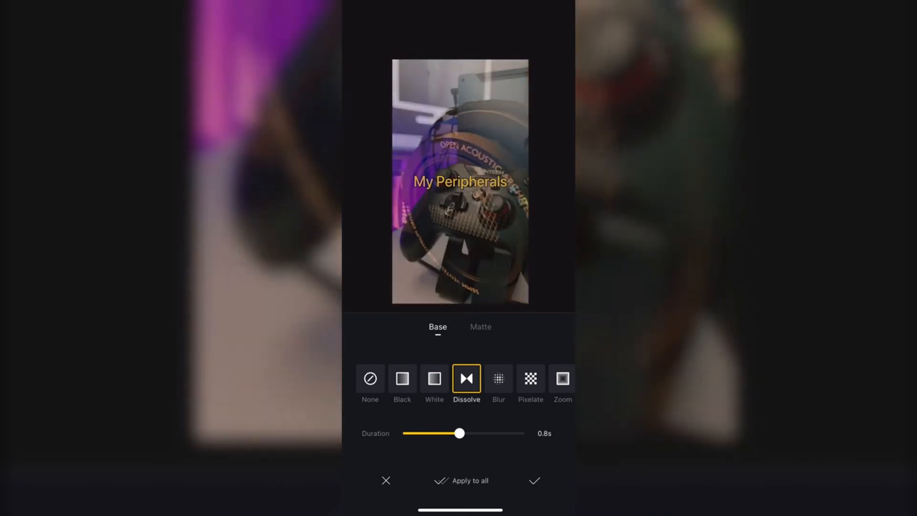
click(498, 378)
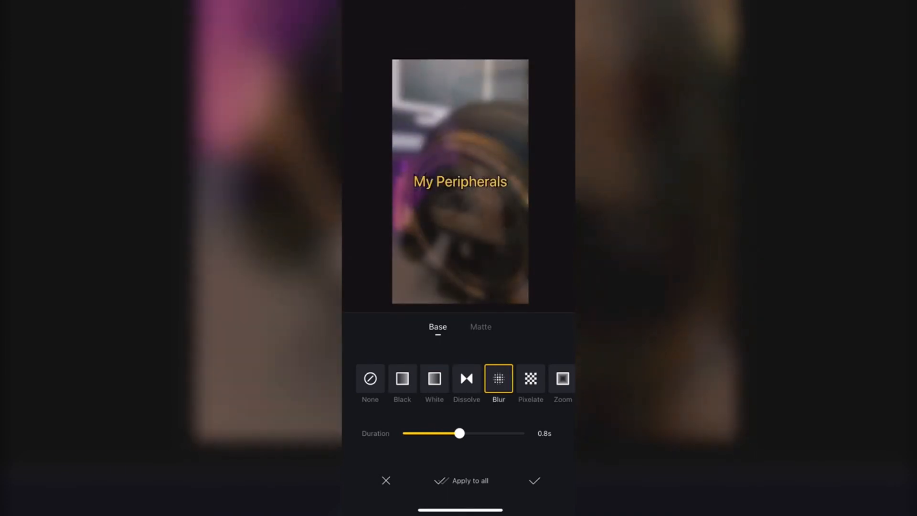
click(530, 379)
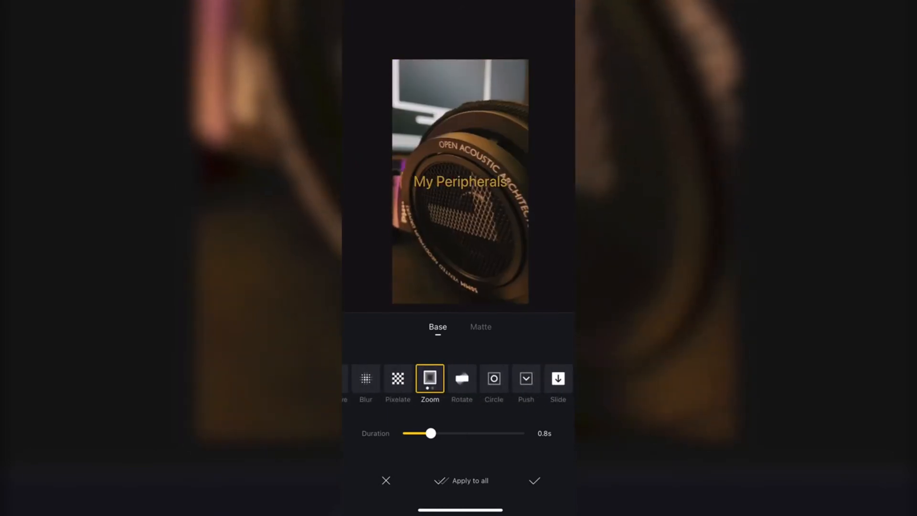
click(462, 379)
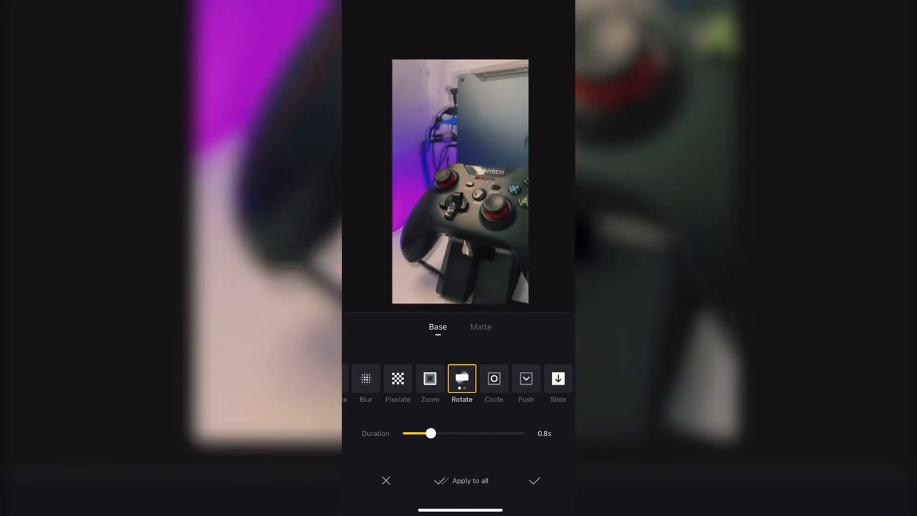
- Try Circle, Push and Slide transitions, then settle on a 0.8-second Zoom
click(493, 379)
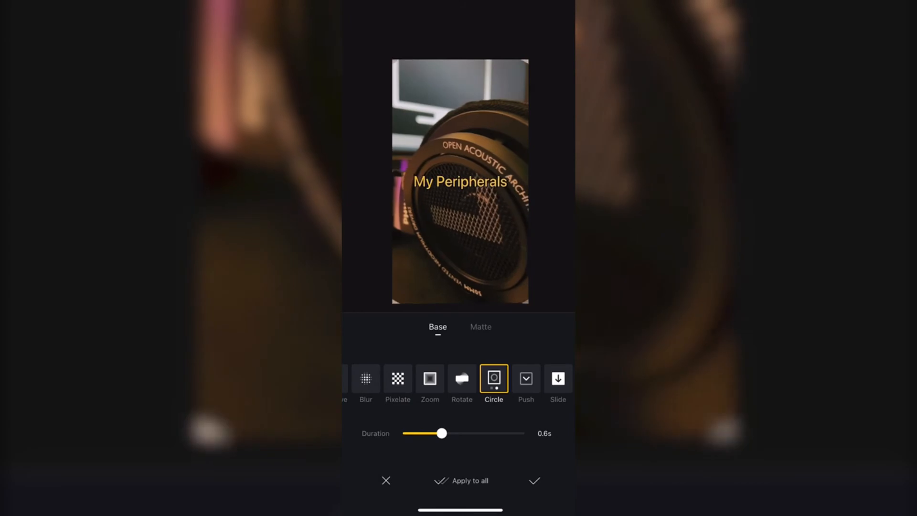
click(522, 378)
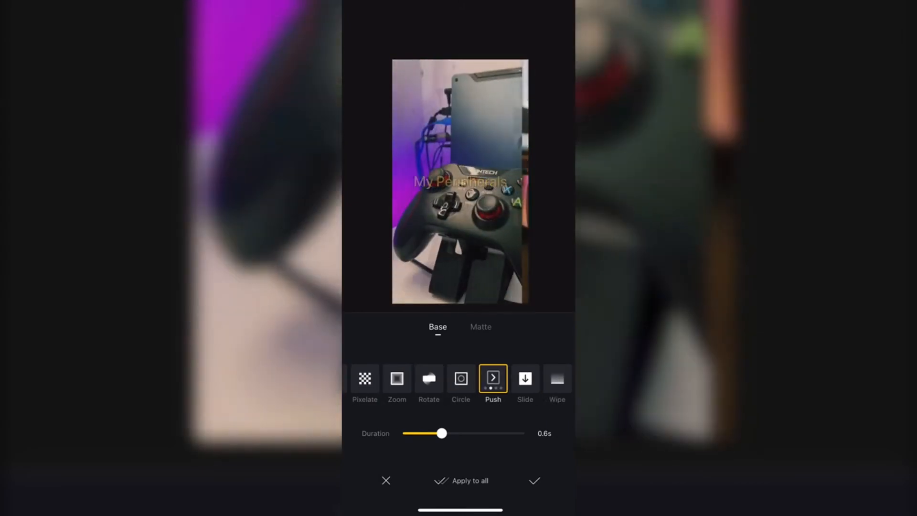
click(493, 378)
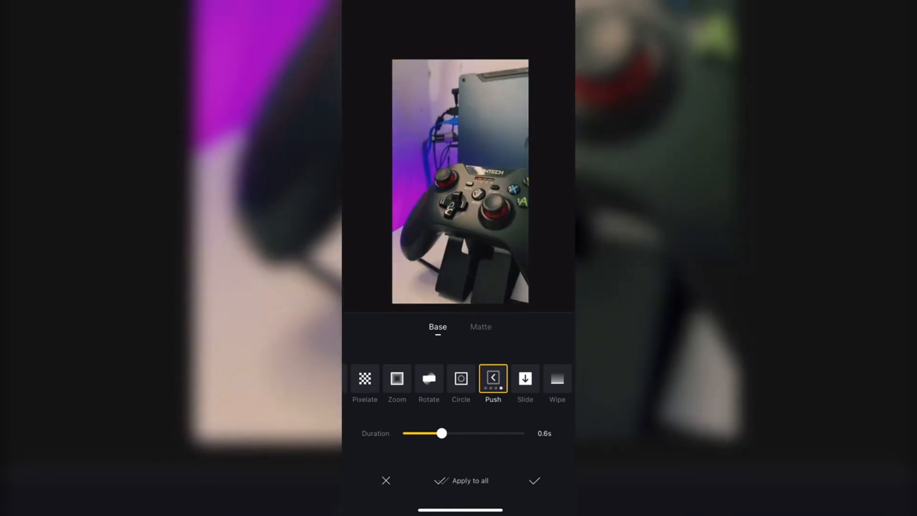
click(524, 378)
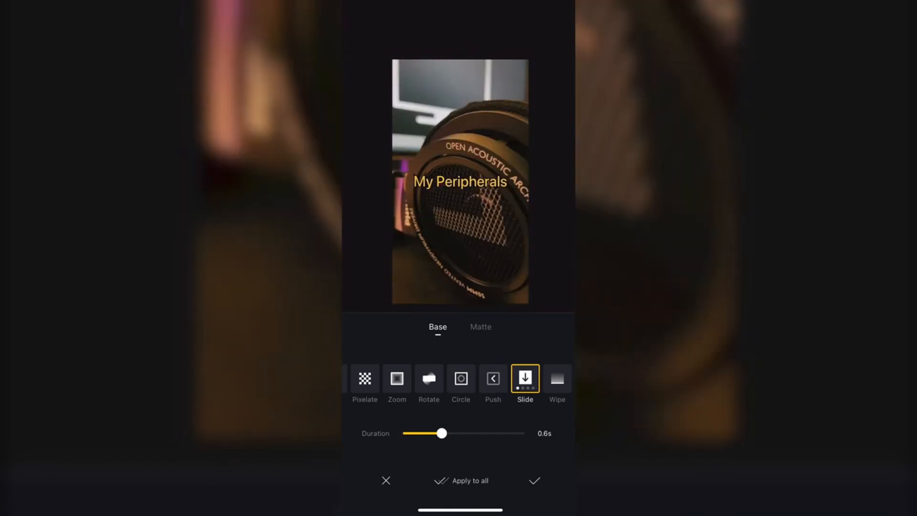
click(557, 379)
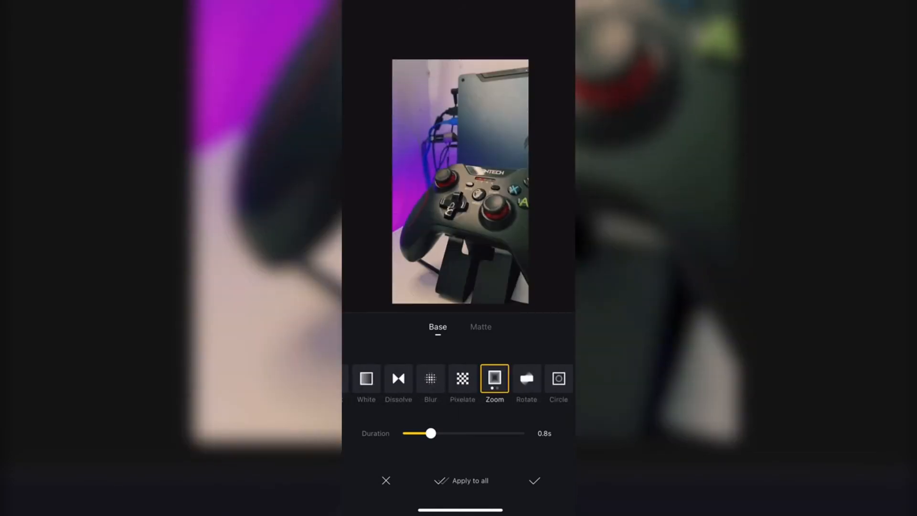
- Apply a one-second Circle 1 matte transition to the current cut
click(481, 327)
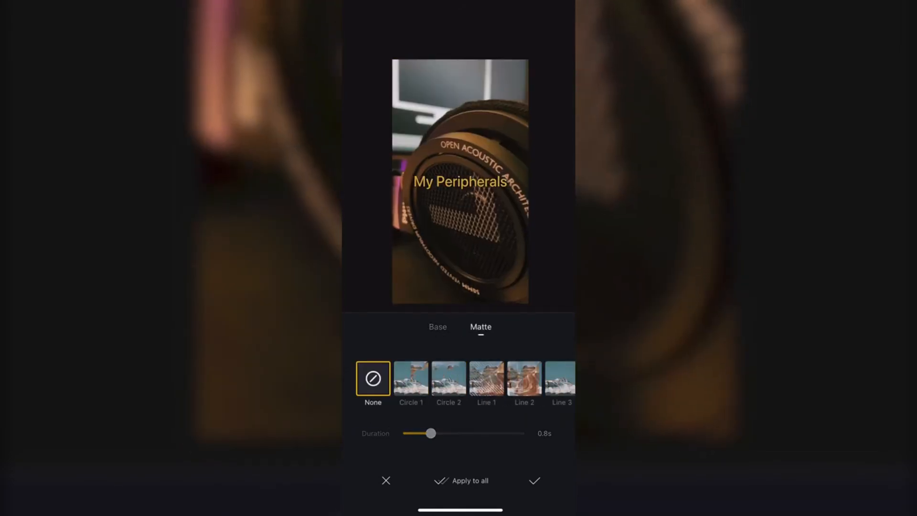
click(409, 377)
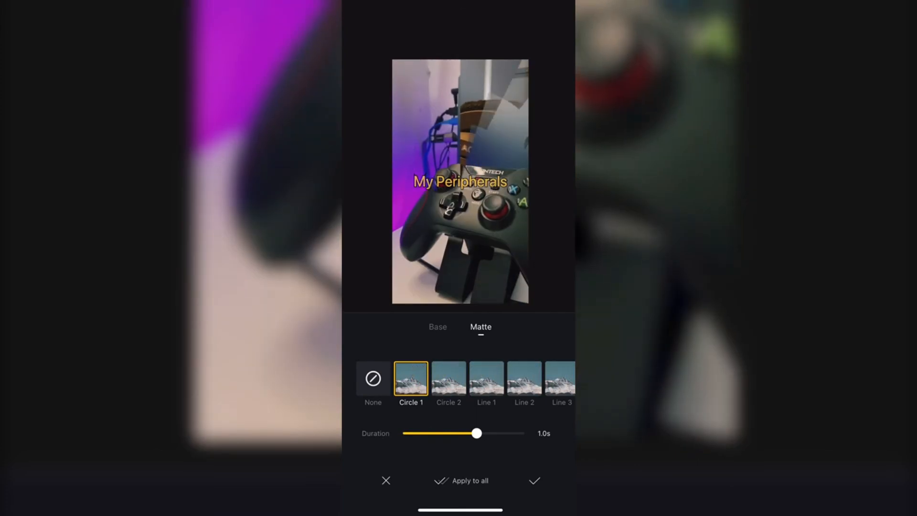
drag(476, 434, 521, 434)
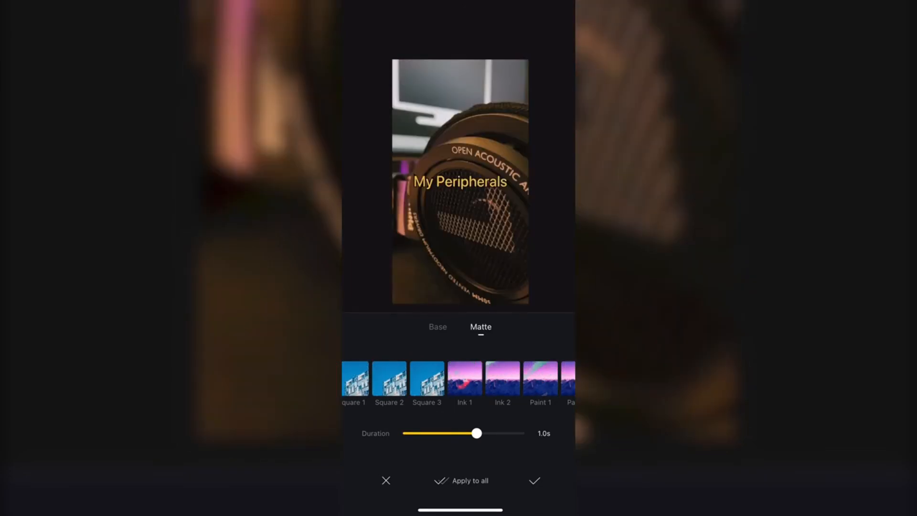
click(464, 378)
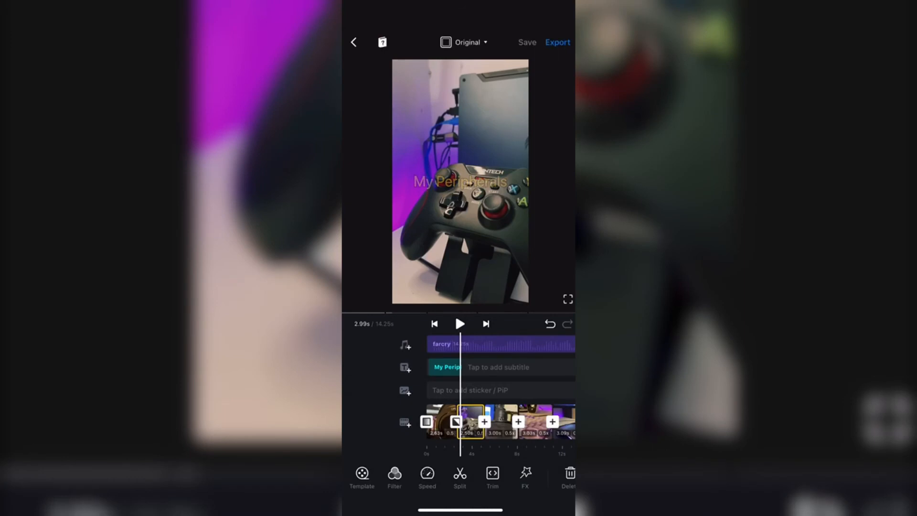
- Apply a Square 2 matte transition into the keyboard clip and select the farcry music track
click(455, 421)
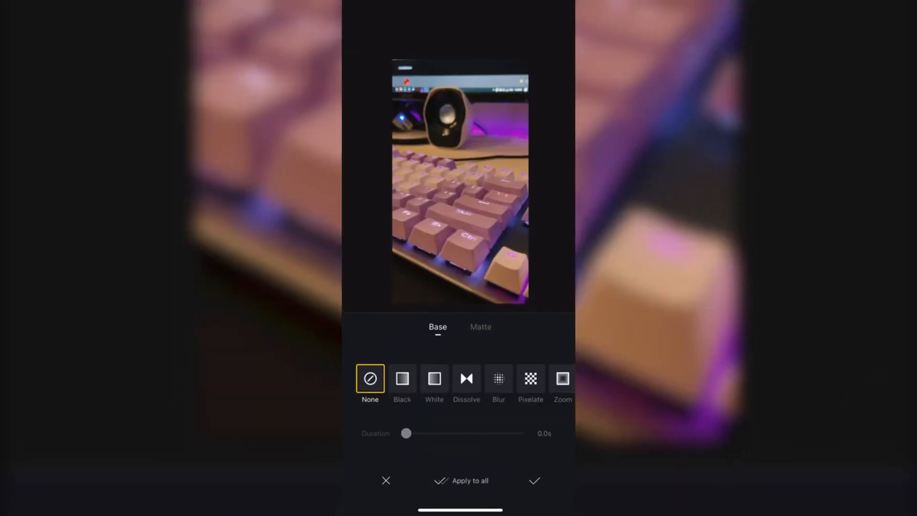
click(481, 326)
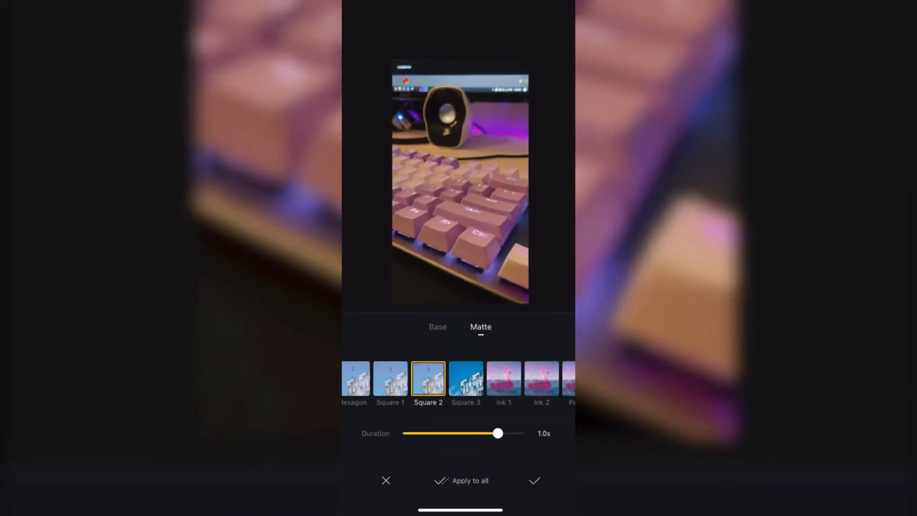
click(533, 480)
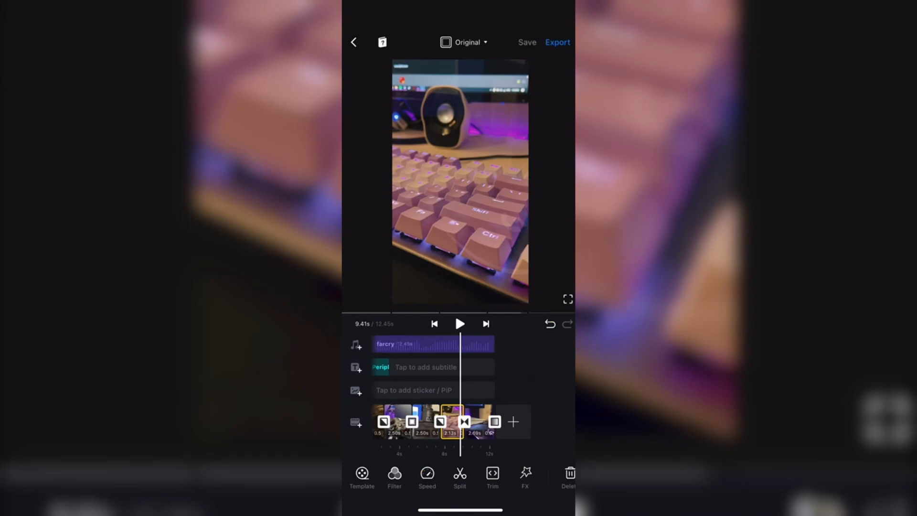
click(459, 323)
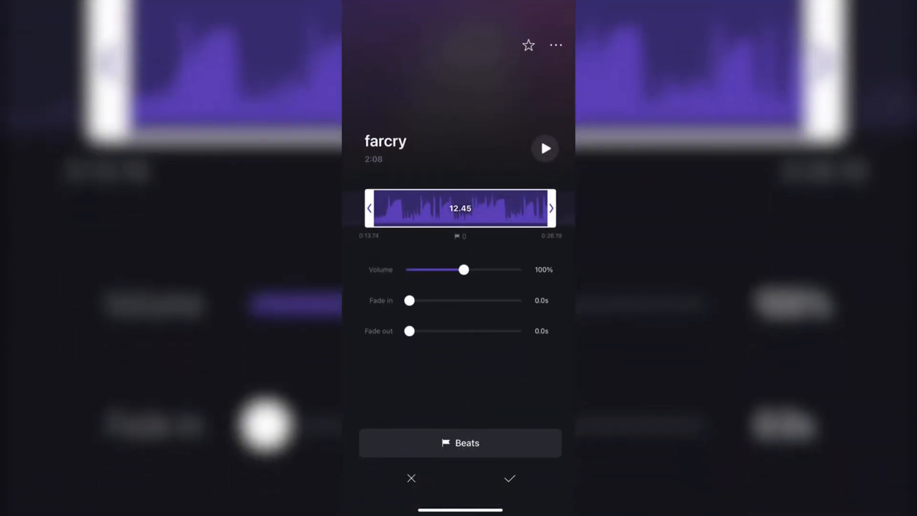
- Give the farcry music a 0.6-second fade in and a 1-second fade out
drag(409, 300, 428, 300)
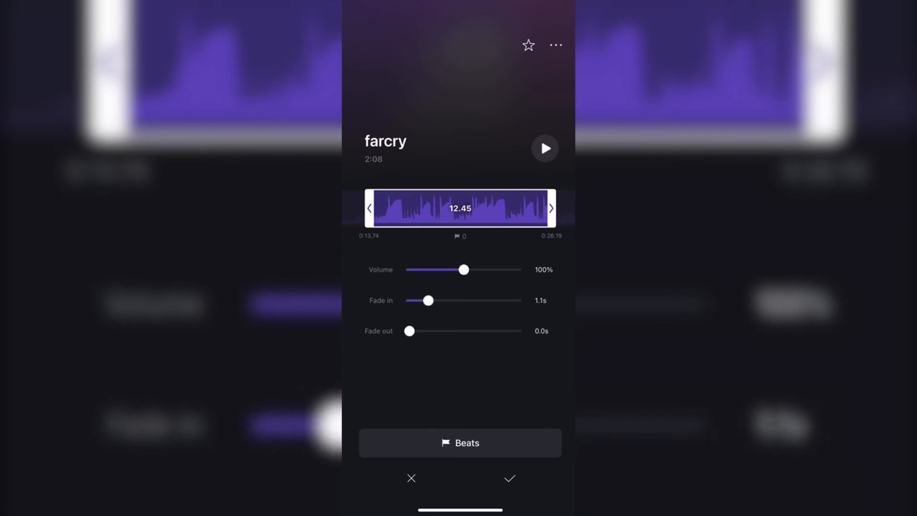
drag(428, 299, 419, 300)
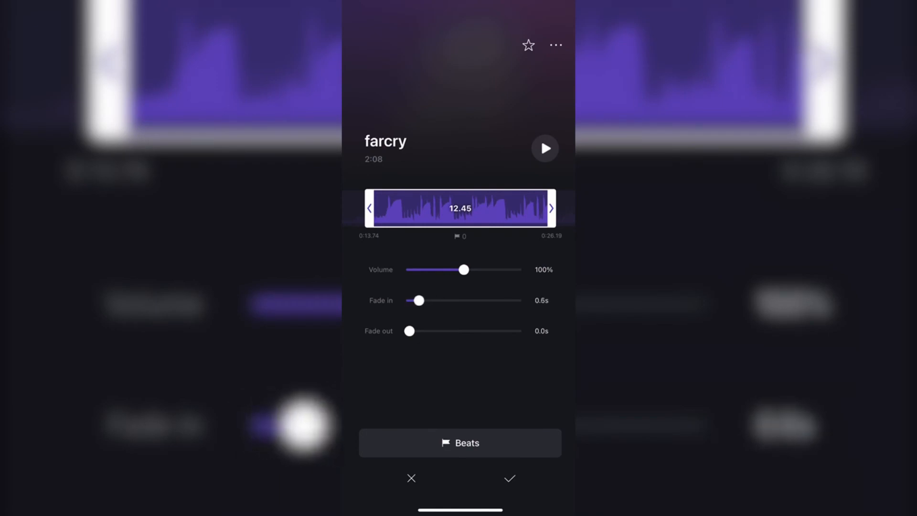
drag(409, 331, 427, 332)
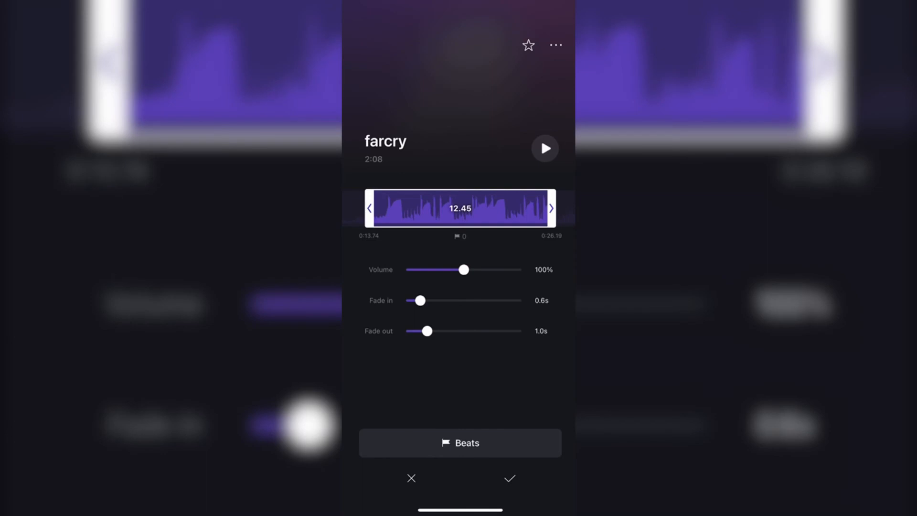
click(508, 478)
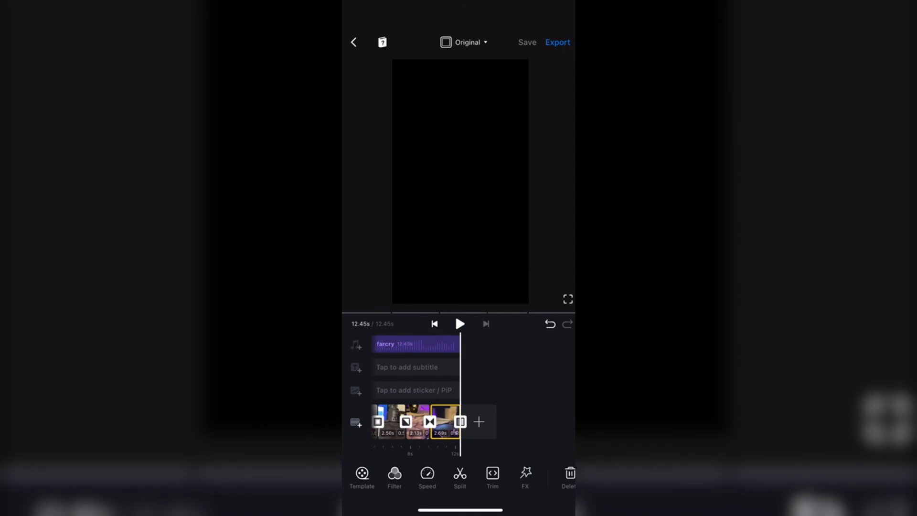
- Export the video with manual settings at 1080p and 30 fps
click(556, 41)
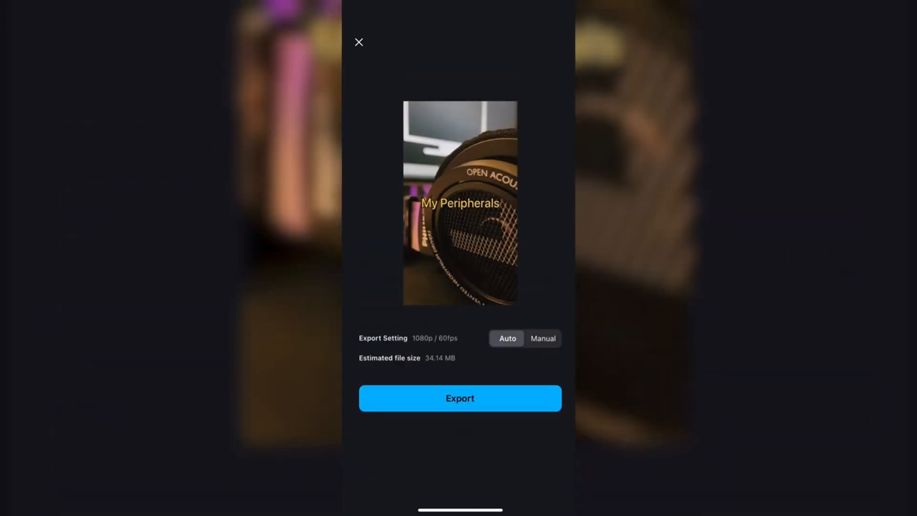
click(543, 338)
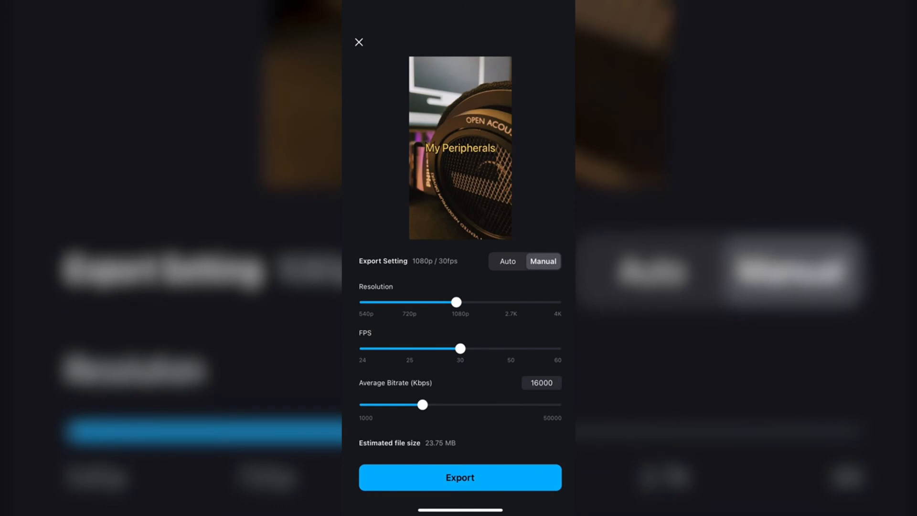
click(460, 477)
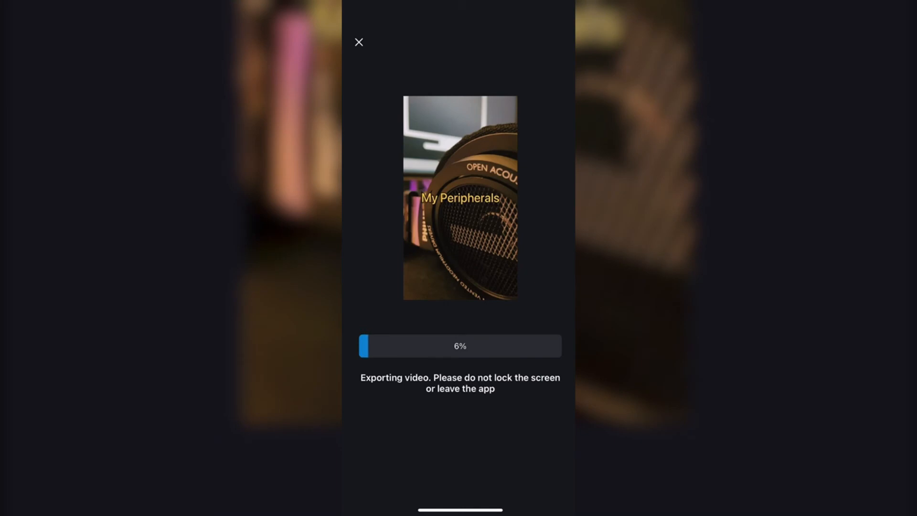